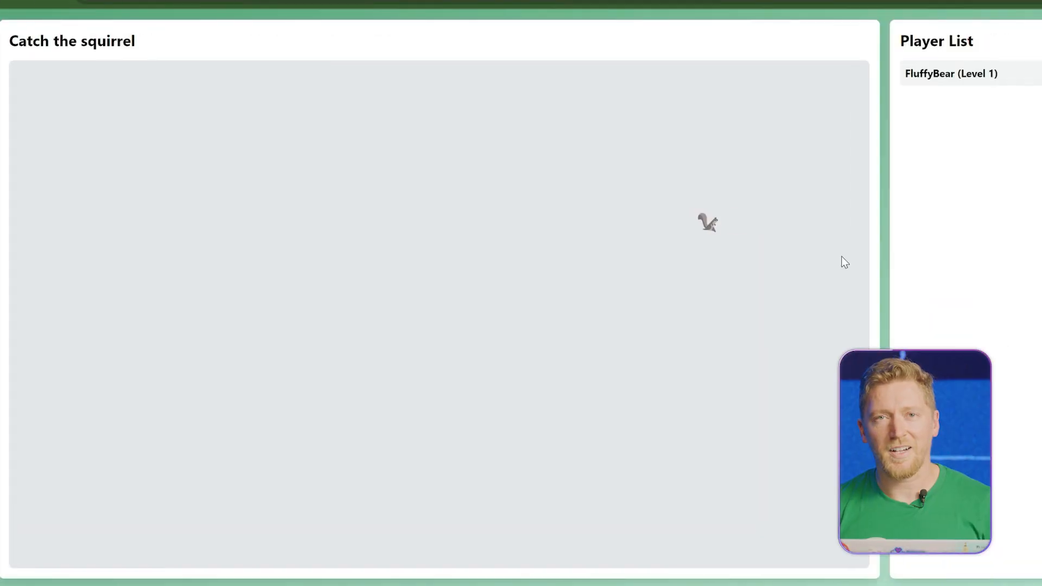
mouse_move(545, 247)
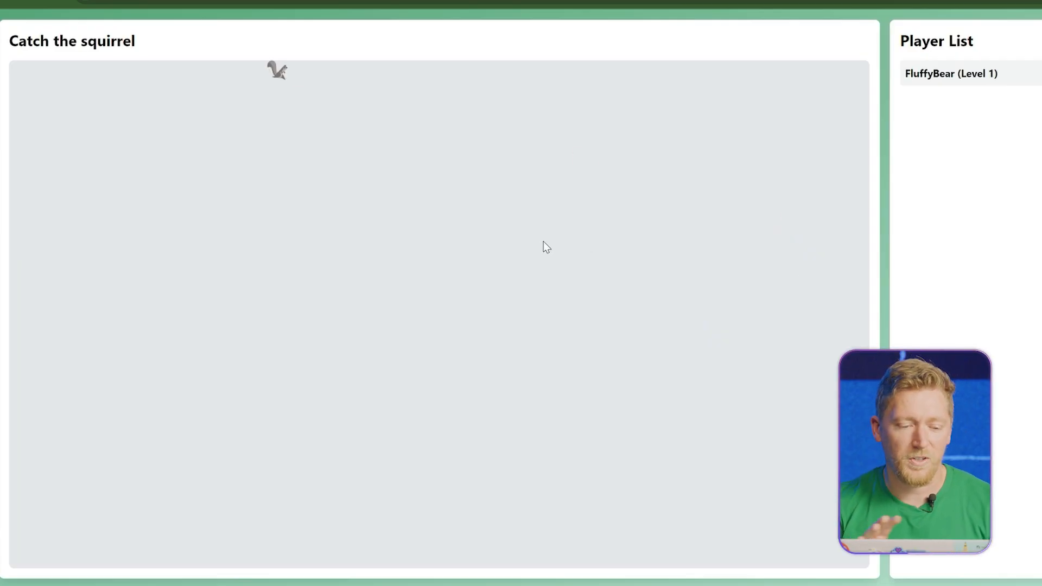
mouse_move(350, 407)
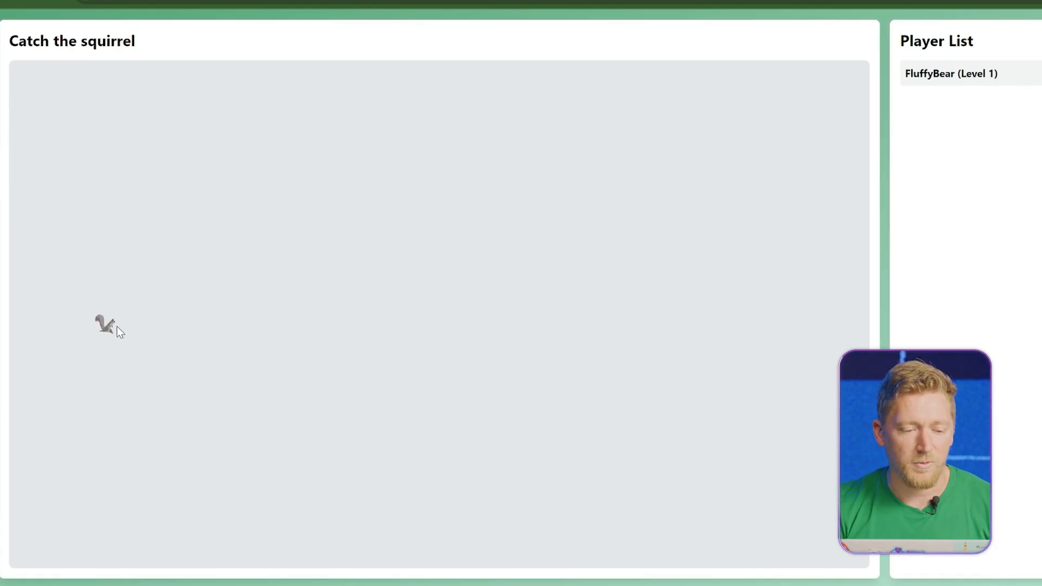
mouse_move(279, 226)
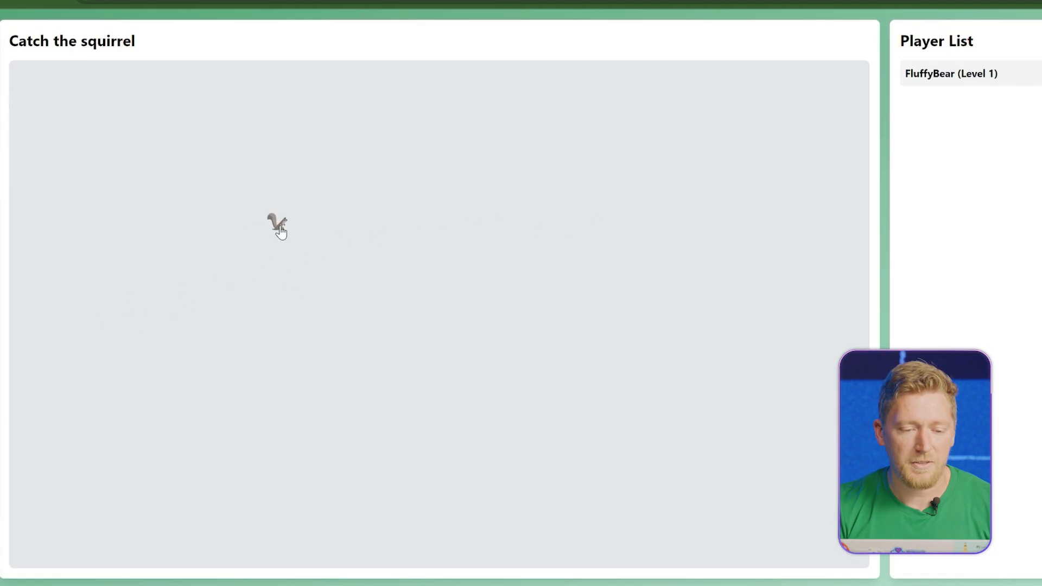
mouse_move(105, 73)
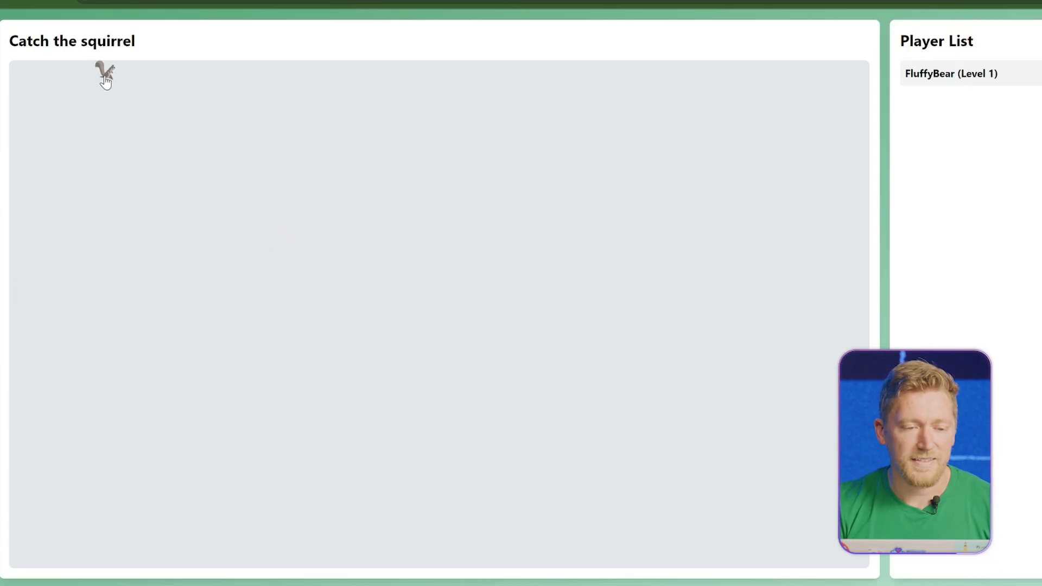
mouse_move(290, 240)
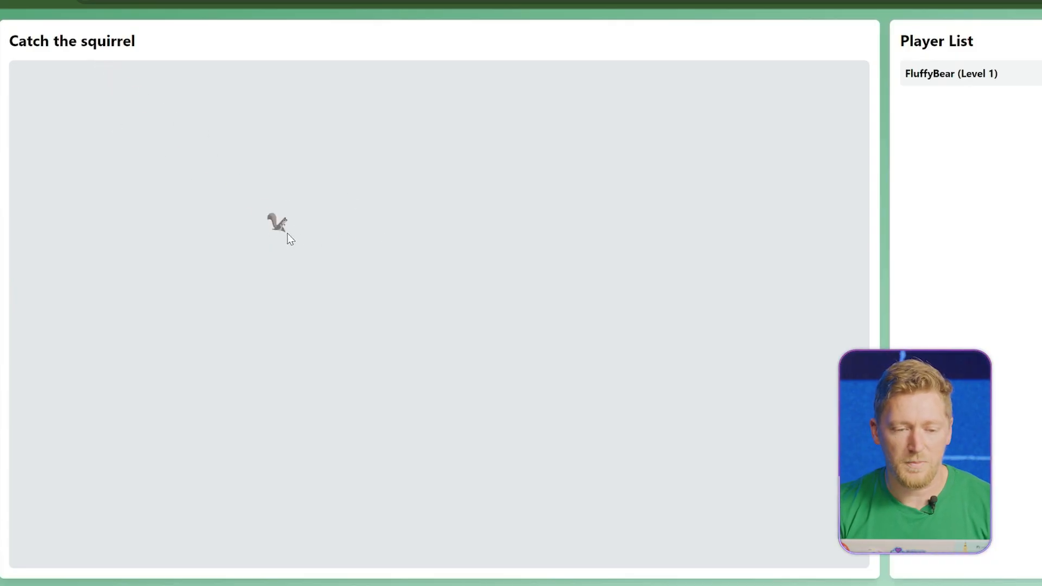
- Catch the squirrel twice on the game board to raise FluffyBear to Level 3
click(276, 222)
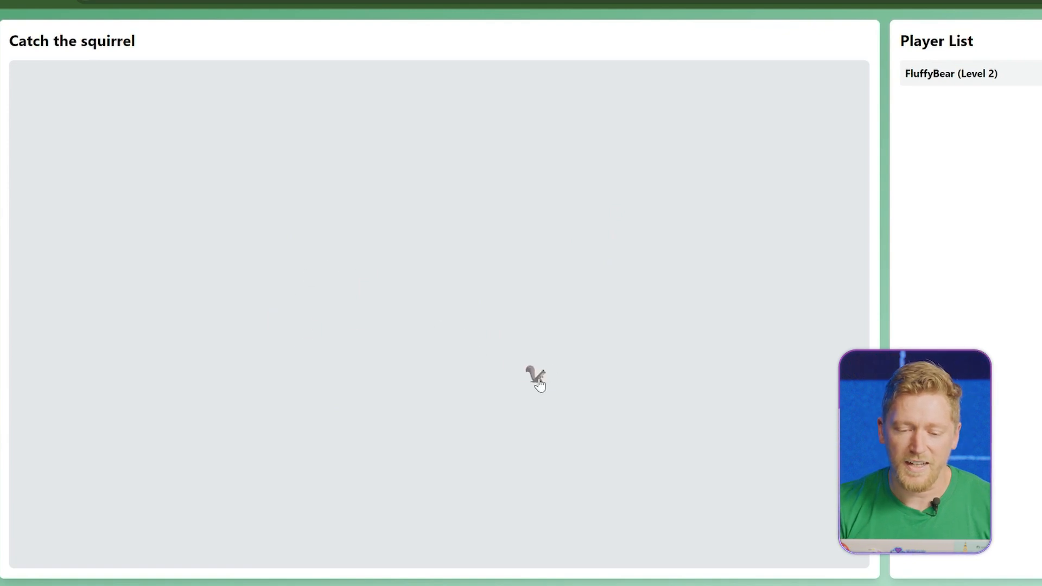
click(535, 377)
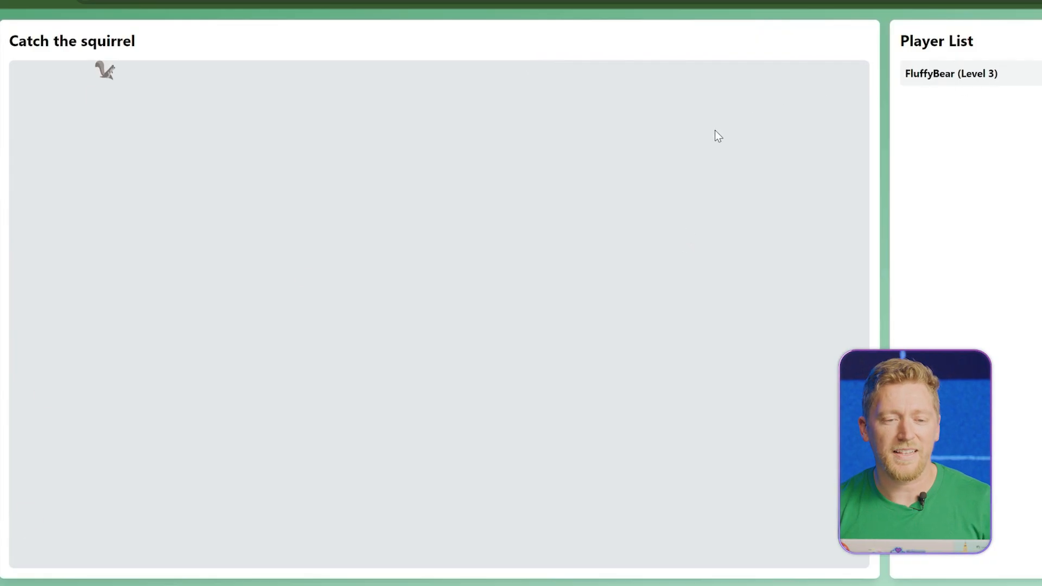
mouse_move(598, 118)
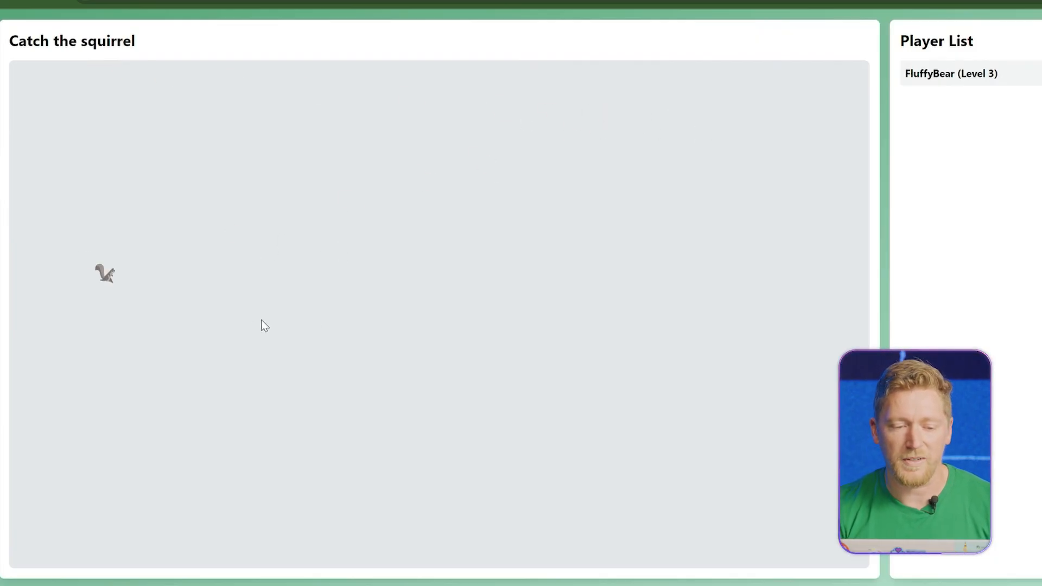
mouse_move(289, 460)
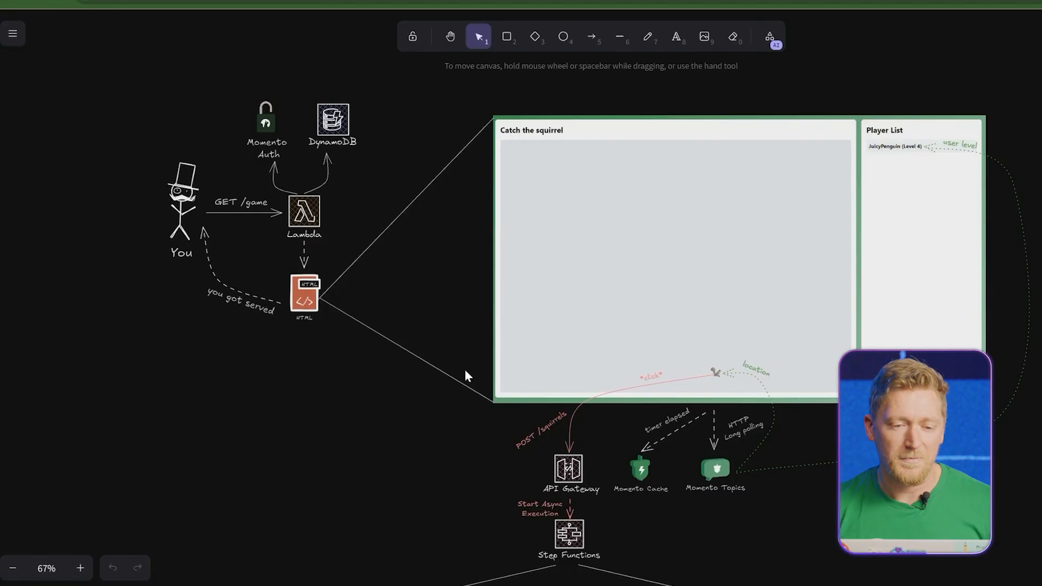
mouse_move(185, 241)
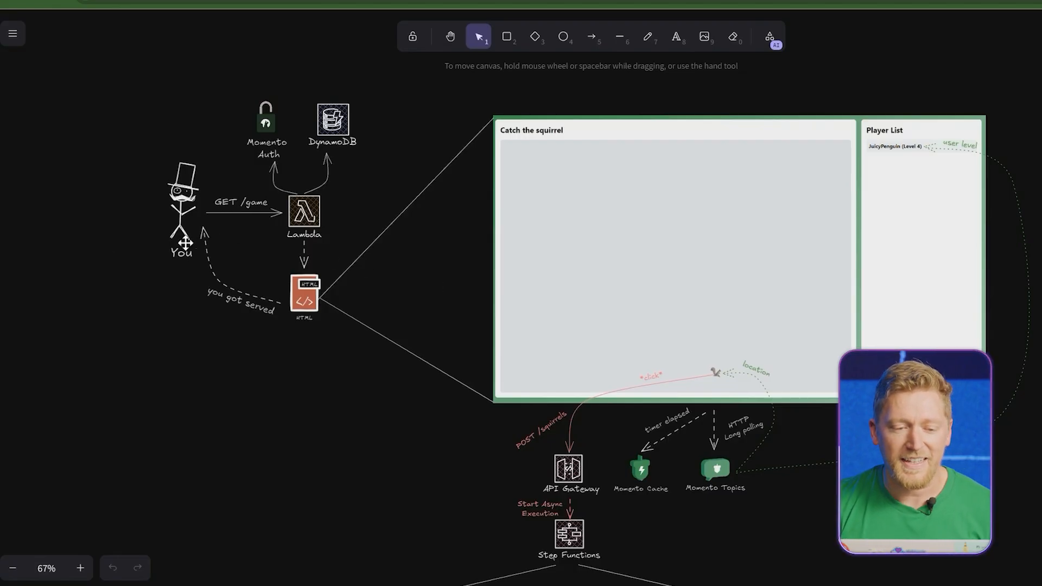
mouse_move(377, 286)
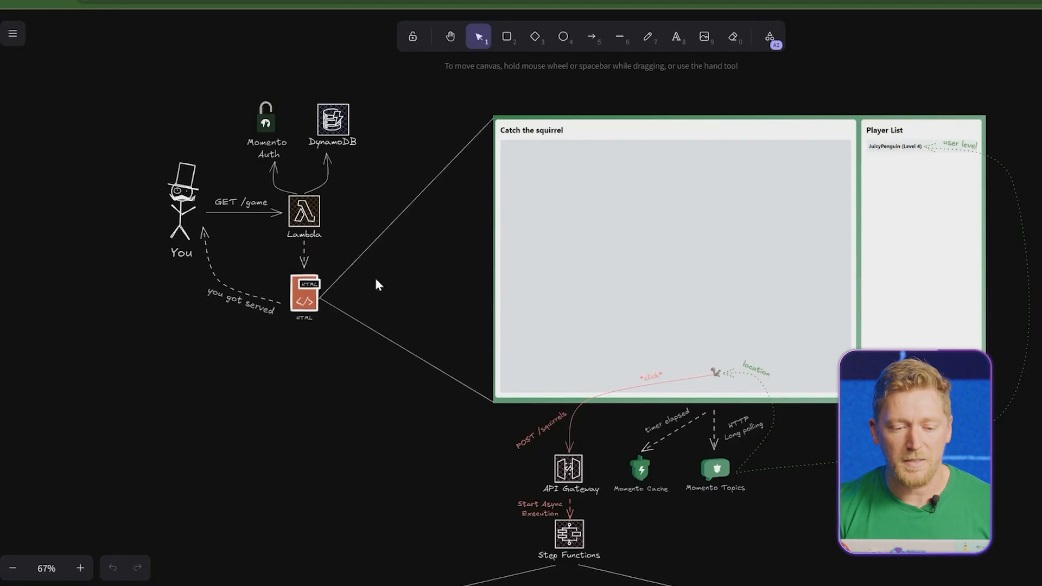
mouse_move(351, 229)
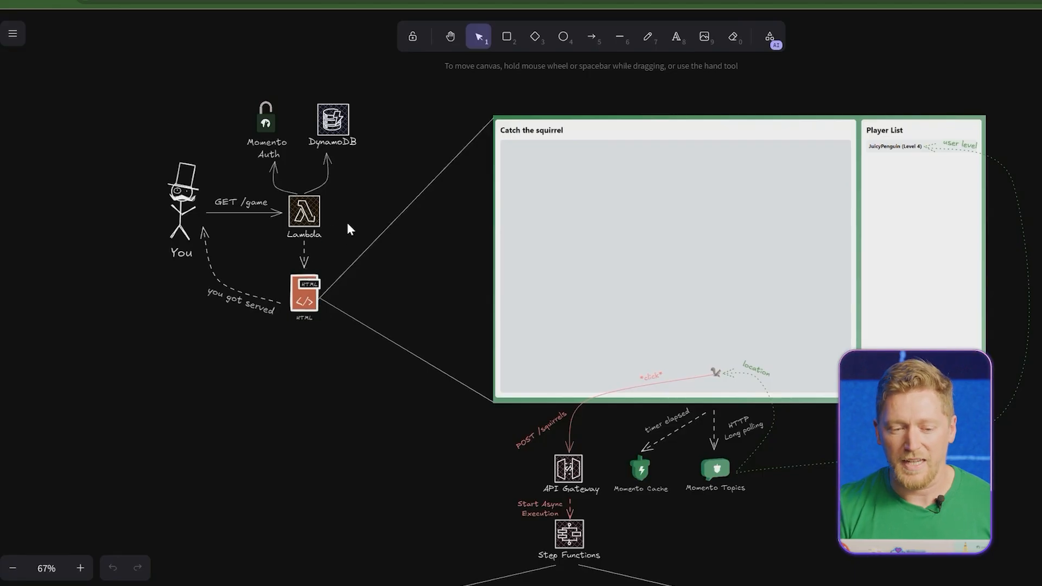
mouse_move(335, 307)
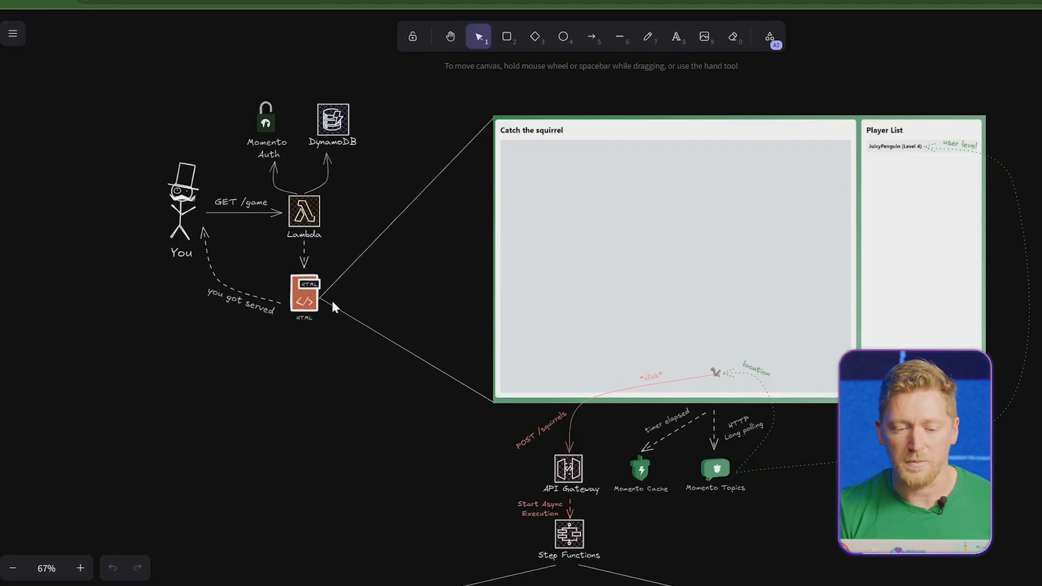
mouse_move(289, 327)
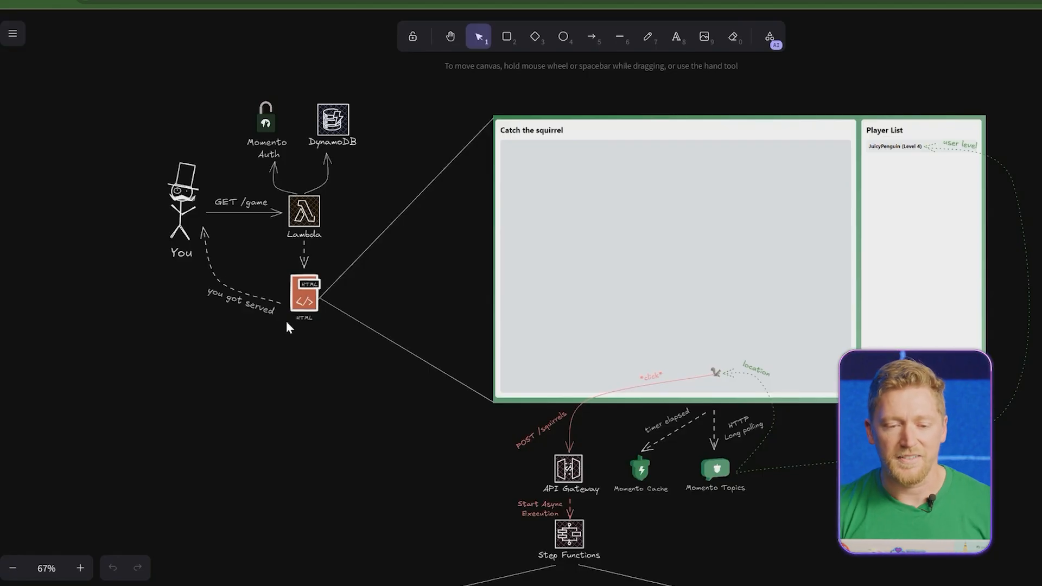
mouse_move(332, 218)
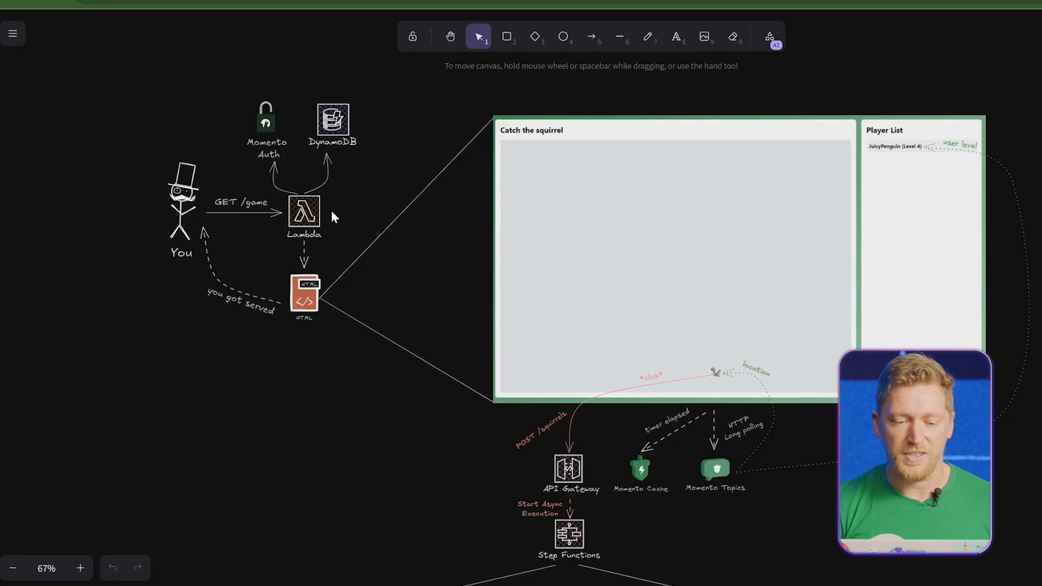
mouse_move(313, 180)
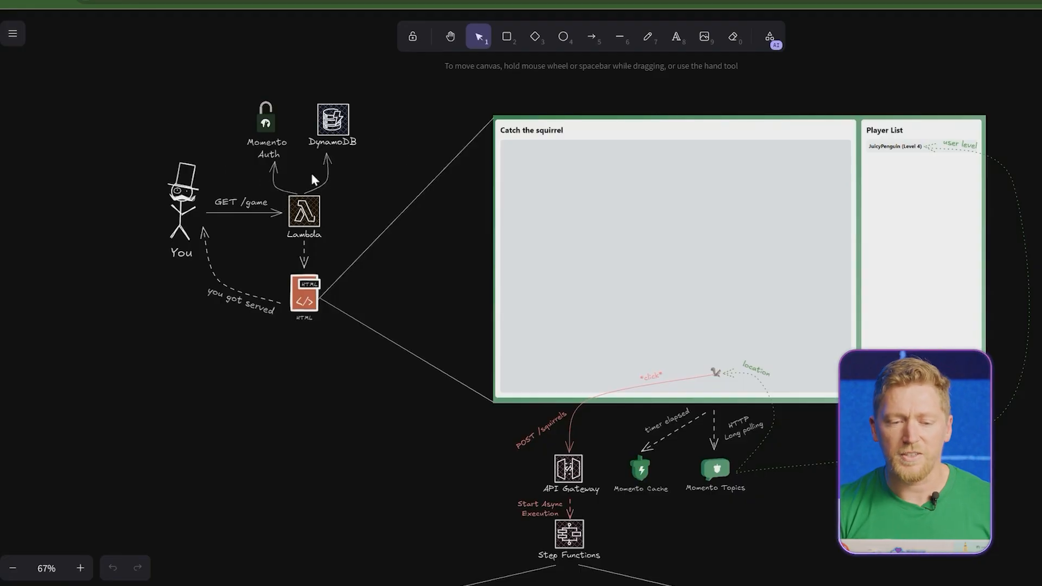
mouse_move(576, 217)
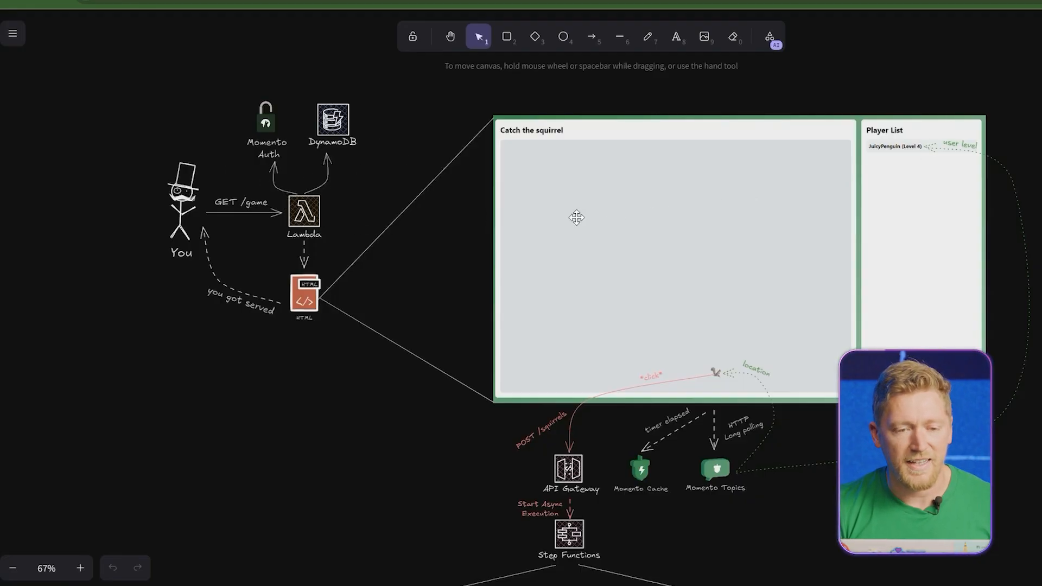
mouse_move(418, 294)
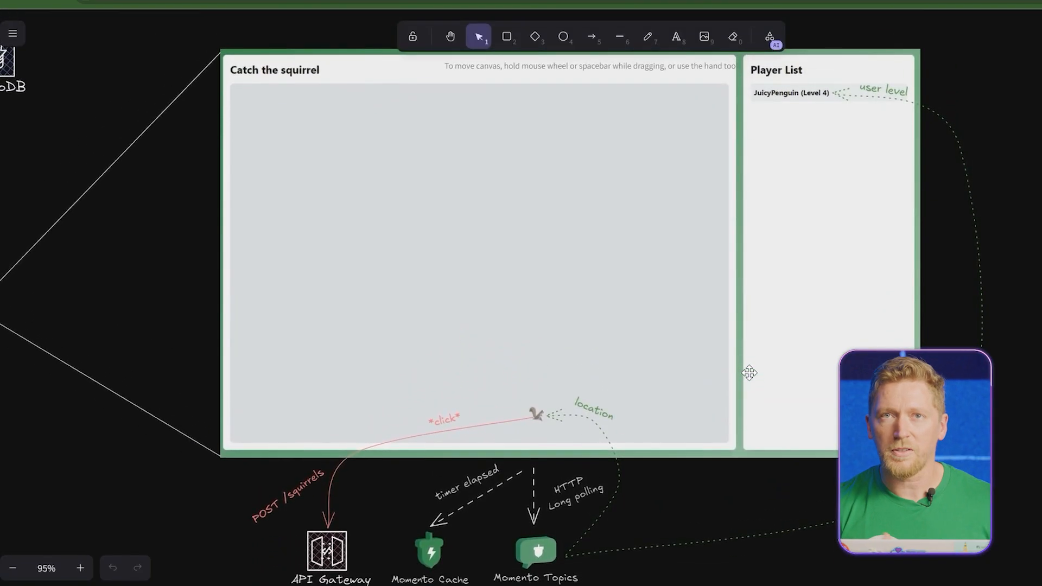
mouse_move(817, 138)
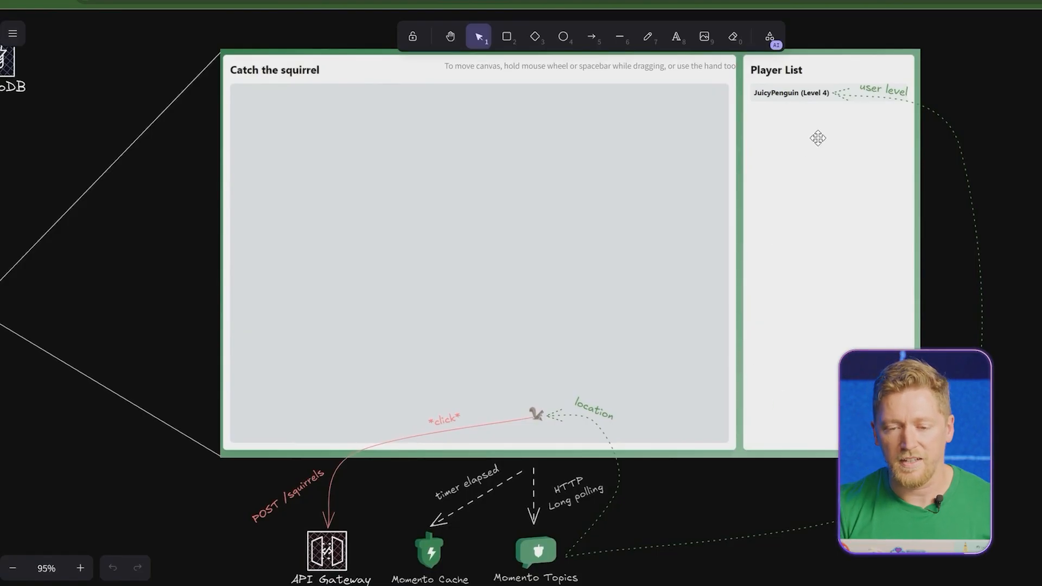
mouse_move(785, 301)
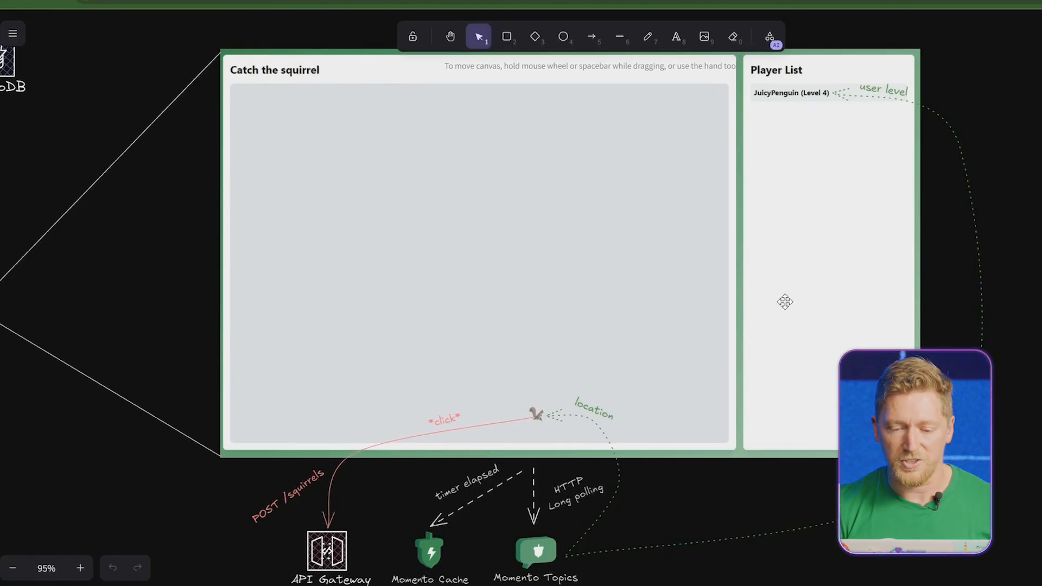
mouse_move(684, 496)
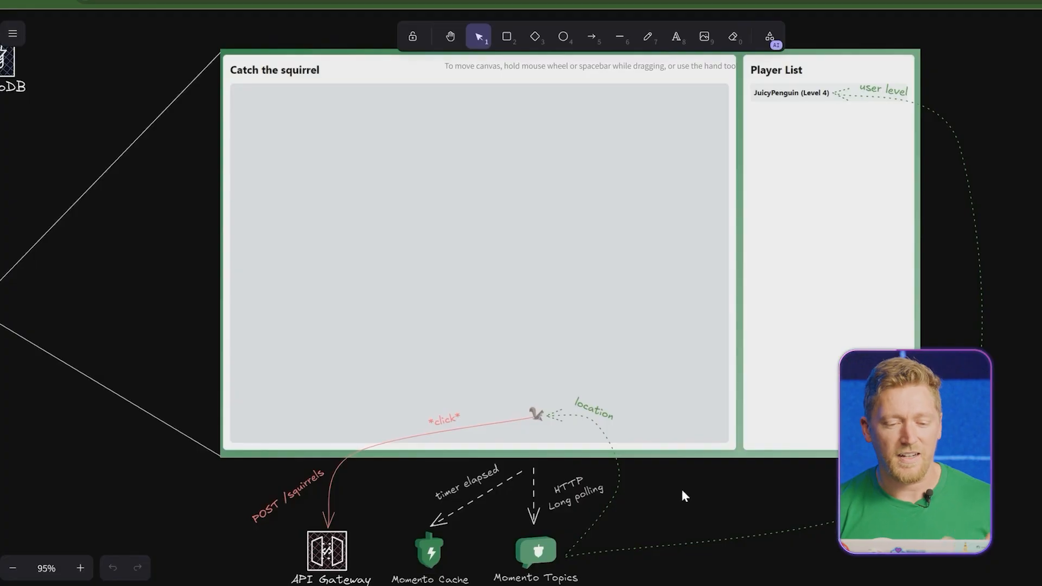
mouse_move(846, 146)
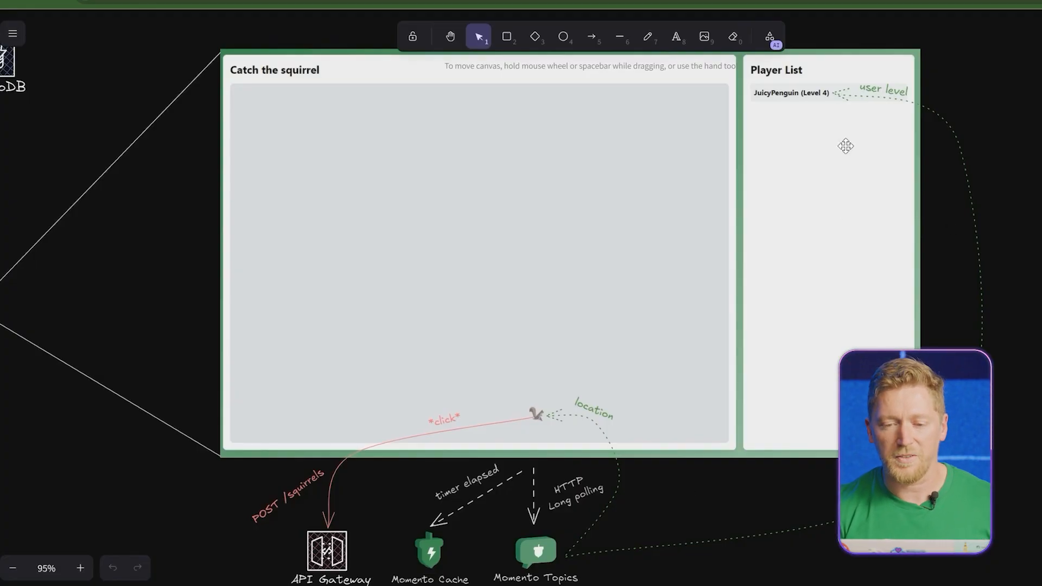
mouse_move(690, 365)
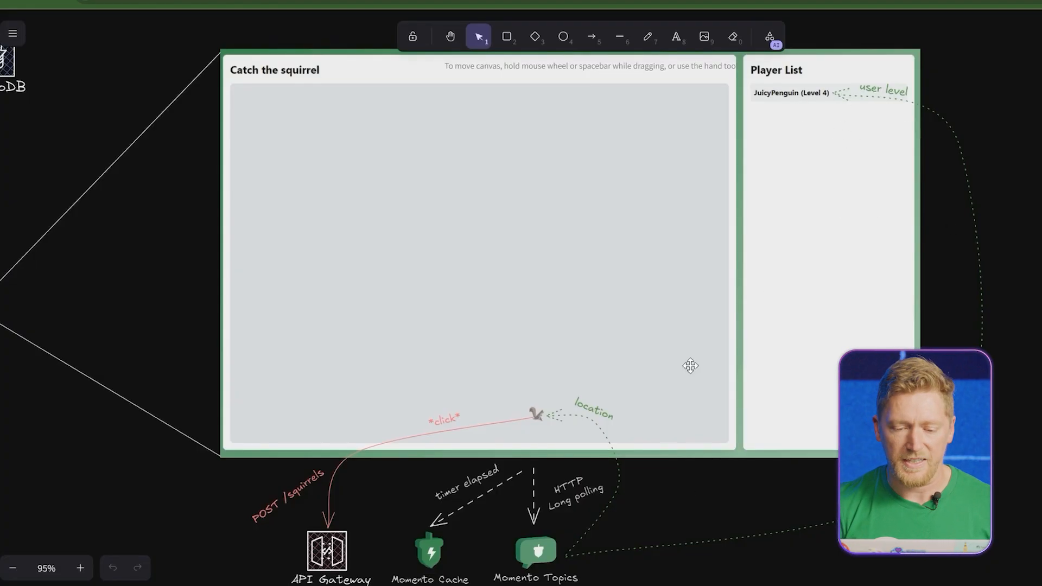
mouse_move(699, 480)
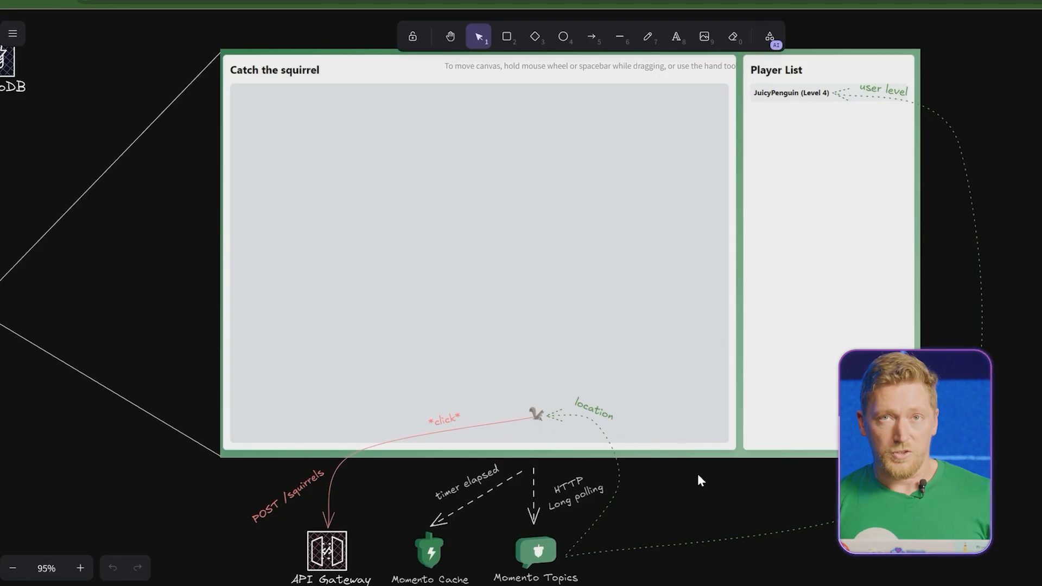
mouse_move(631, 450)
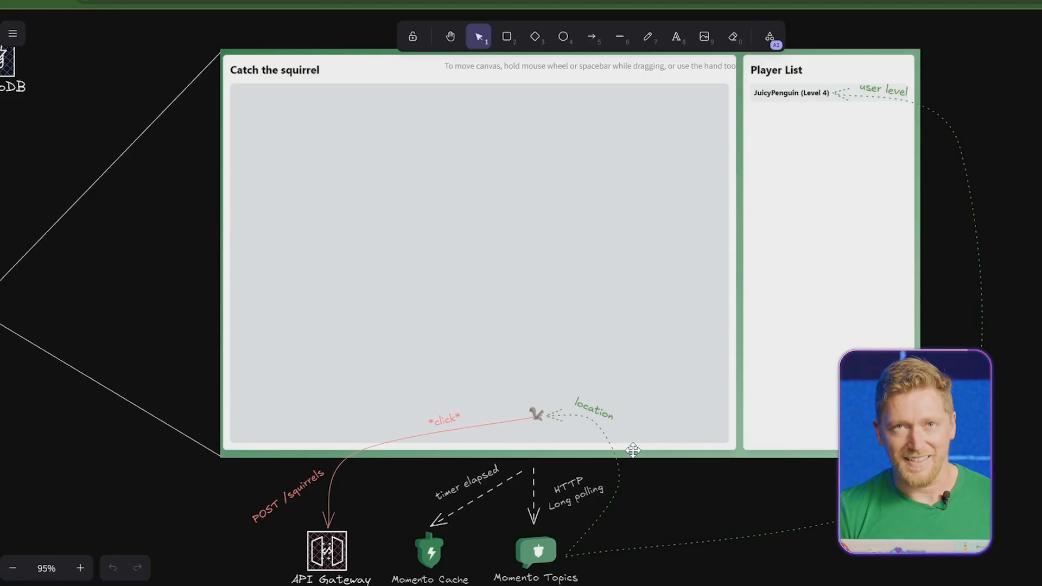
mouse_move(651, 475)
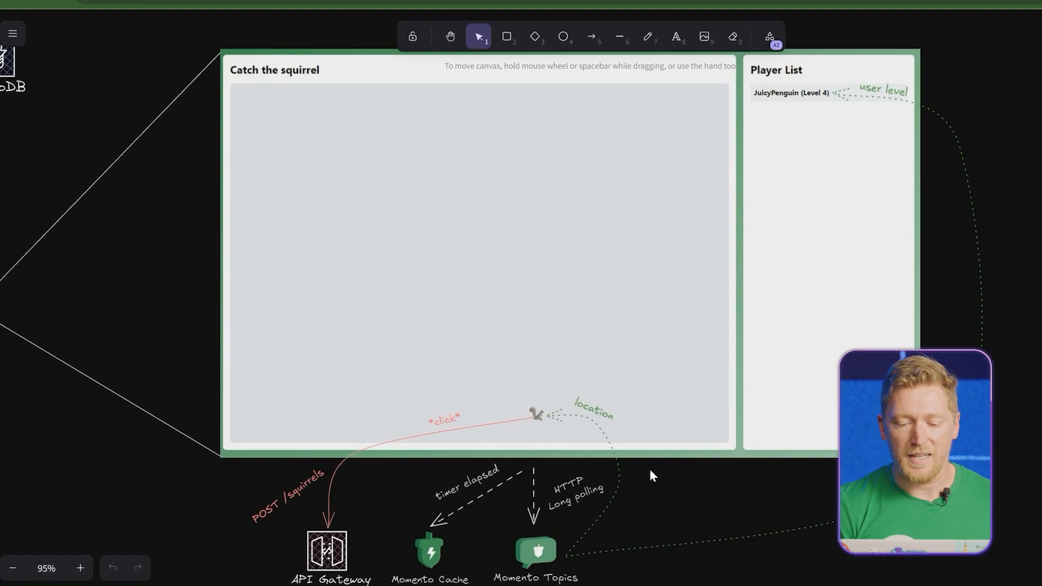
mouse_move(714, 509)
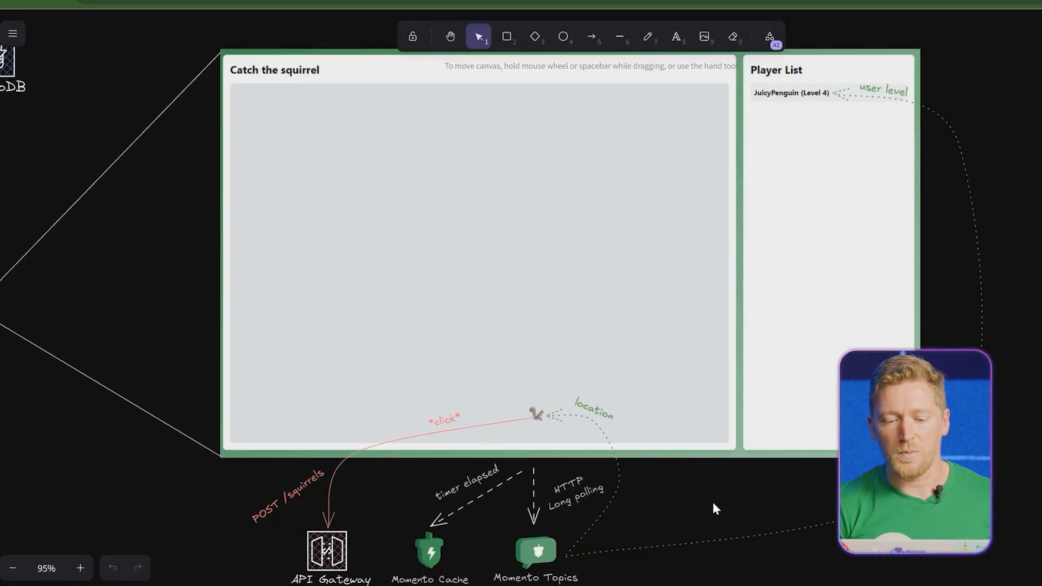
mouse_move(645, 560)
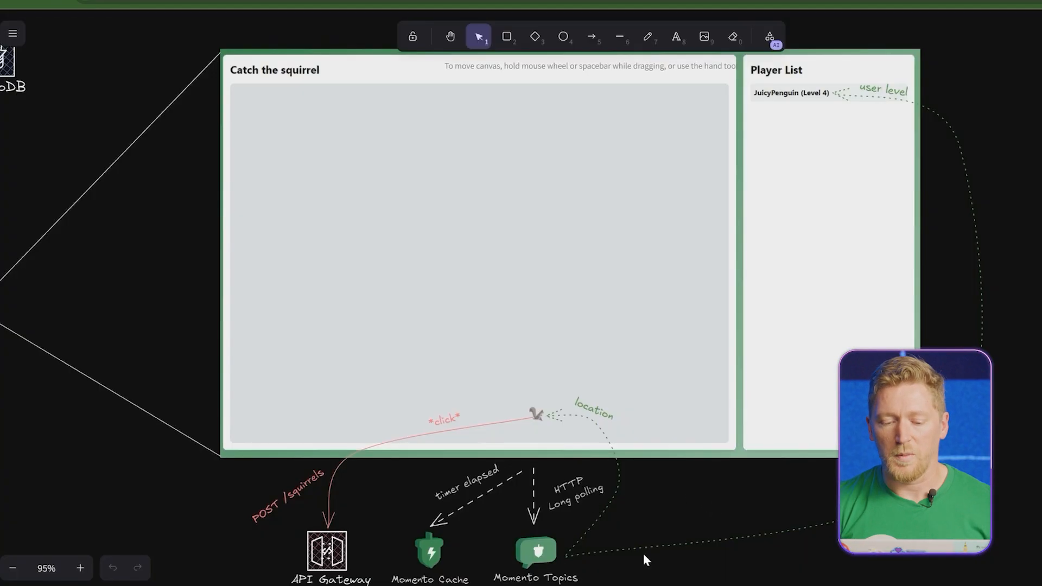
mouse_move(743, 533)
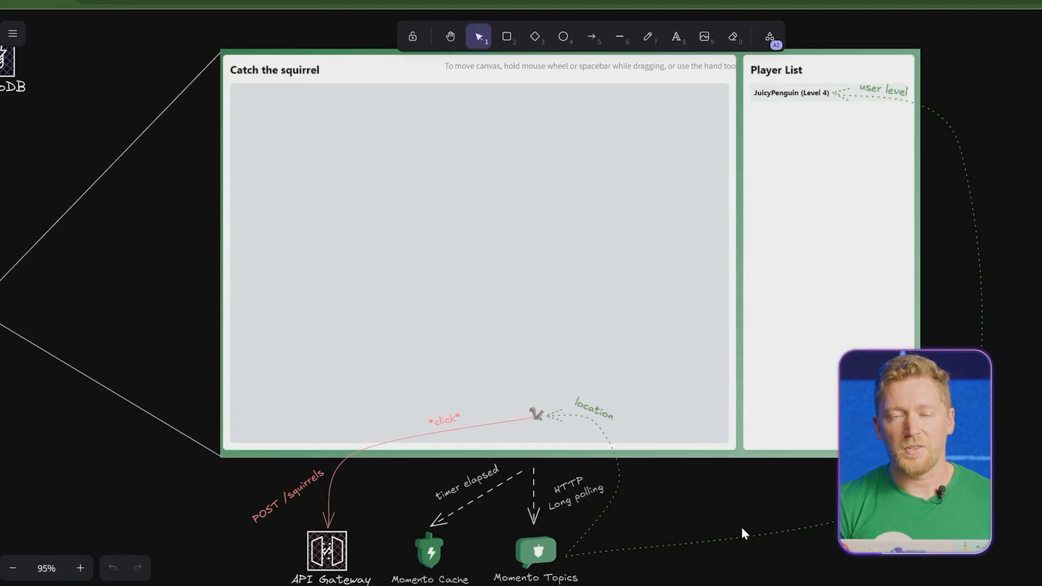
mouse_move(467, 215)
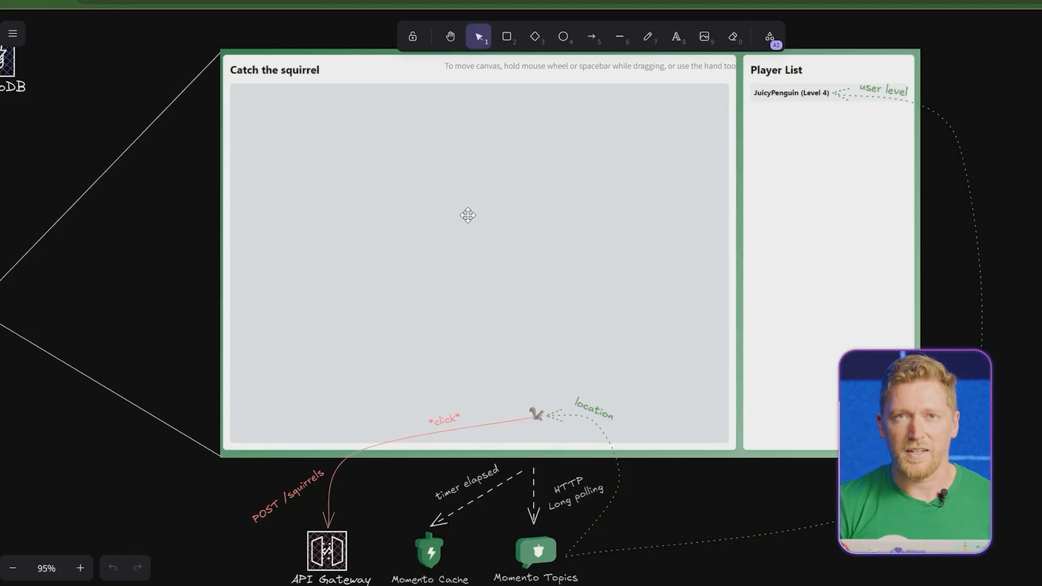
mouse_move(696, 483)
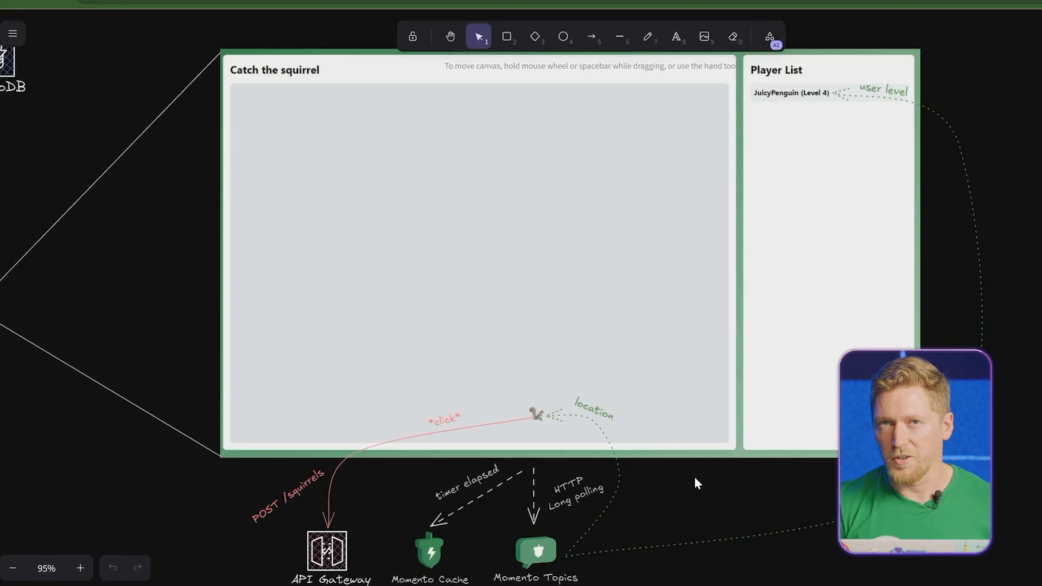
mouse_move(789, 438)
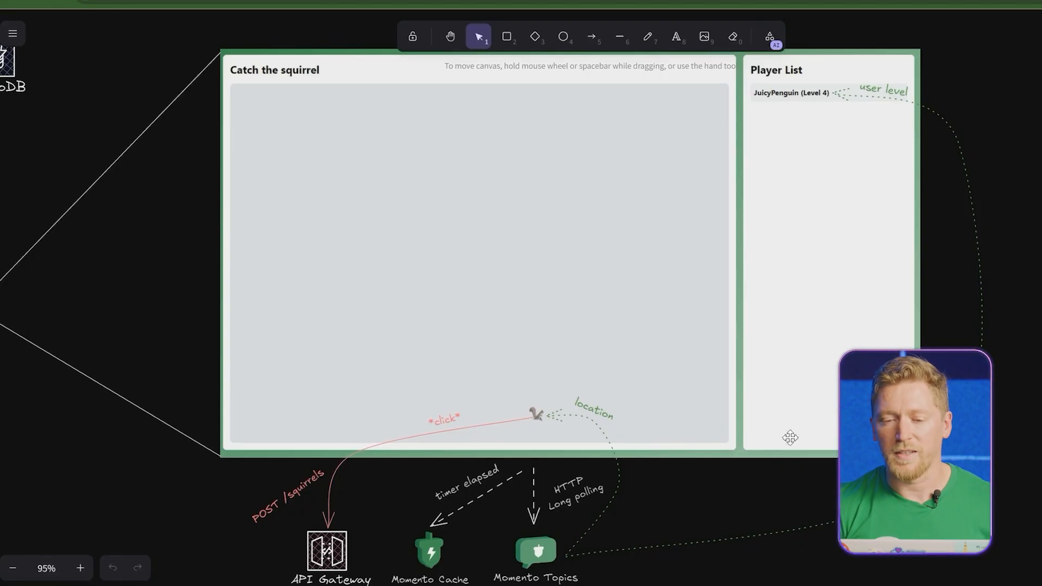
mouse_move(847, 115)
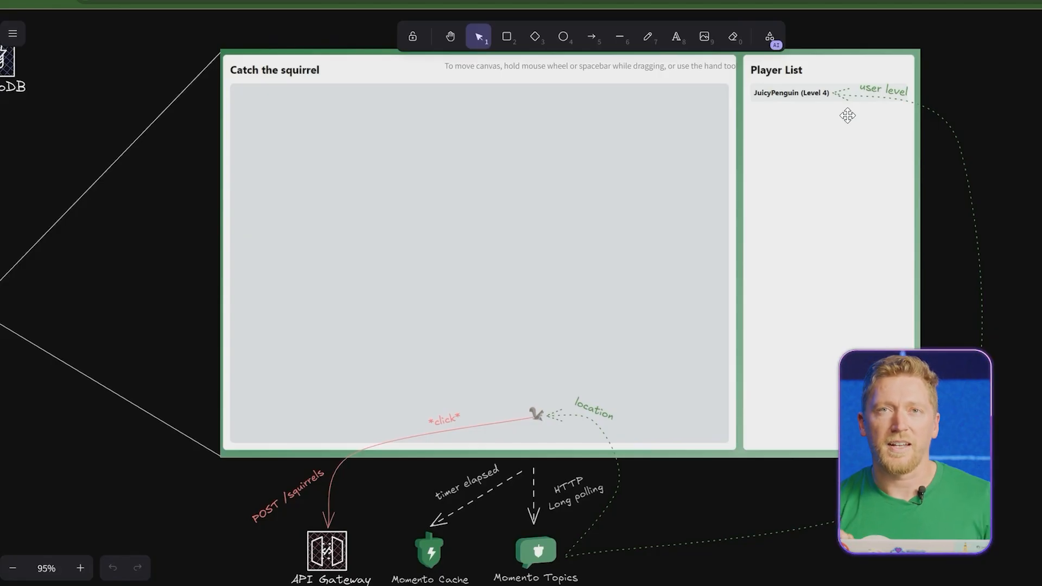
mouse_move(692, 492)
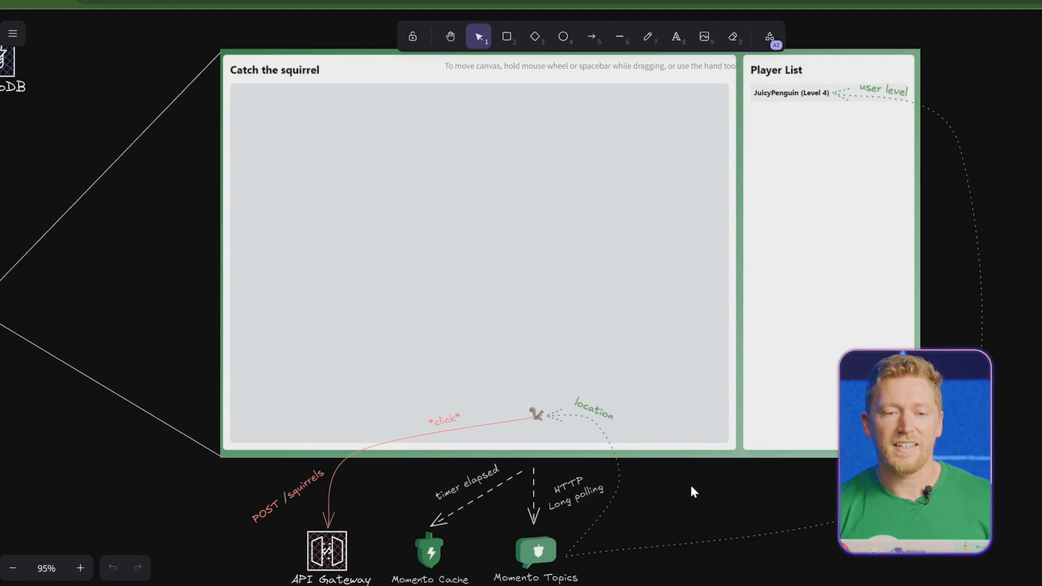
mouse_move(711, 452)
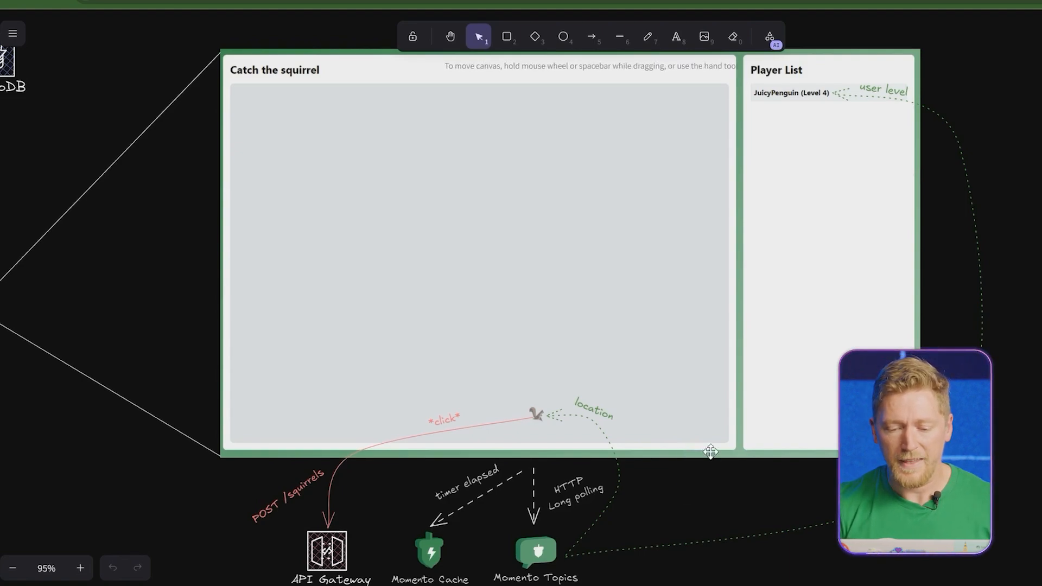
- Scroll down to the API Gateway, Step Functions icons and Momento cache check states
scroll(down, 3)
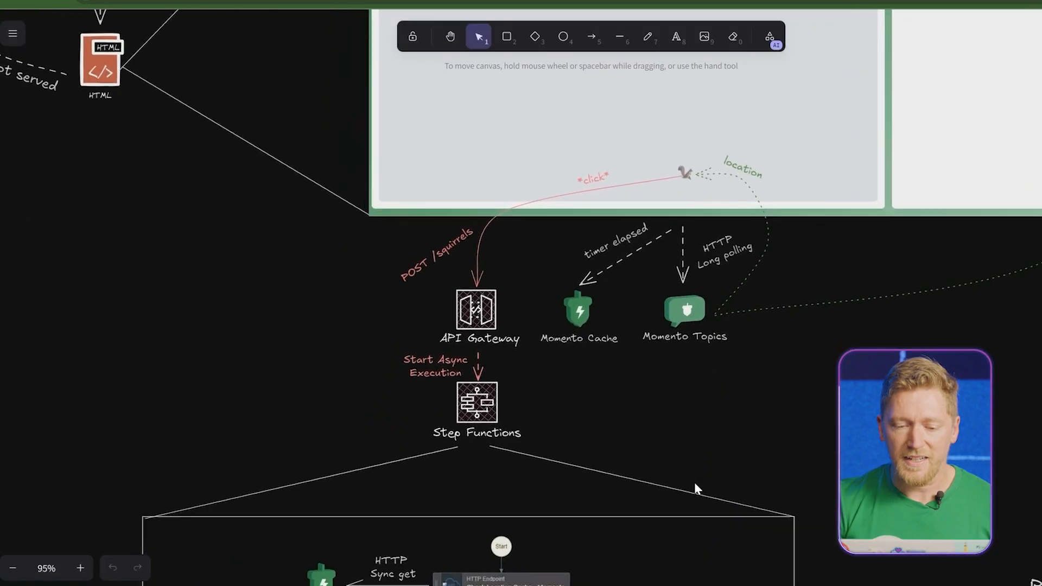
scroll(down, 3)
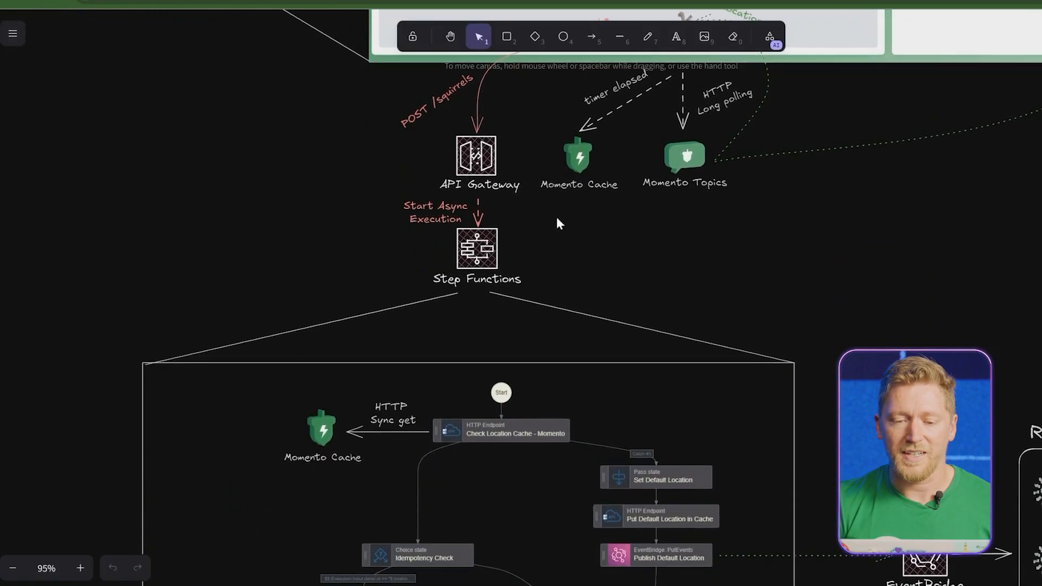
mouse_move(477, 160)
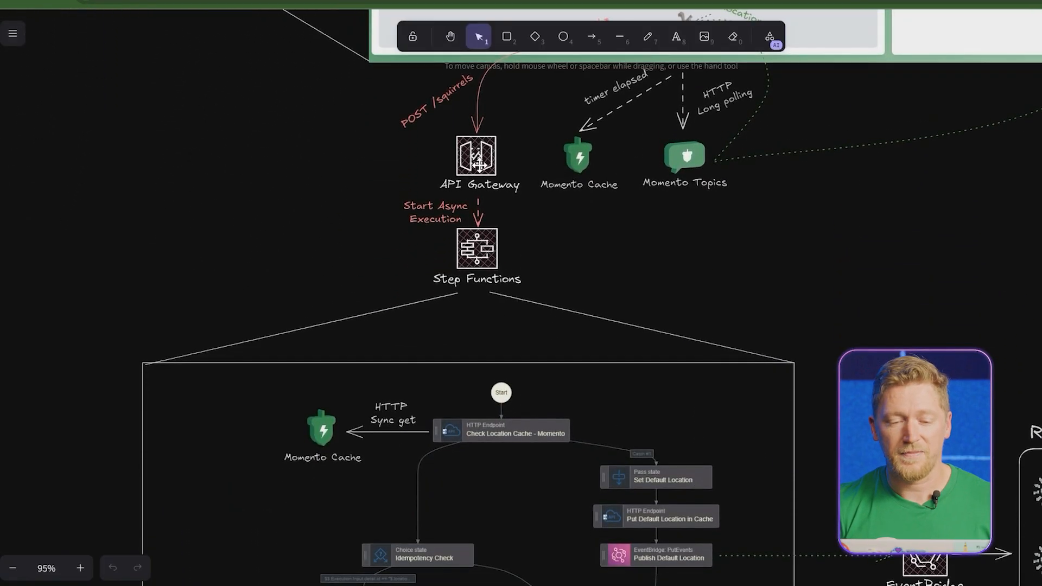
mouse_move(509, 255)
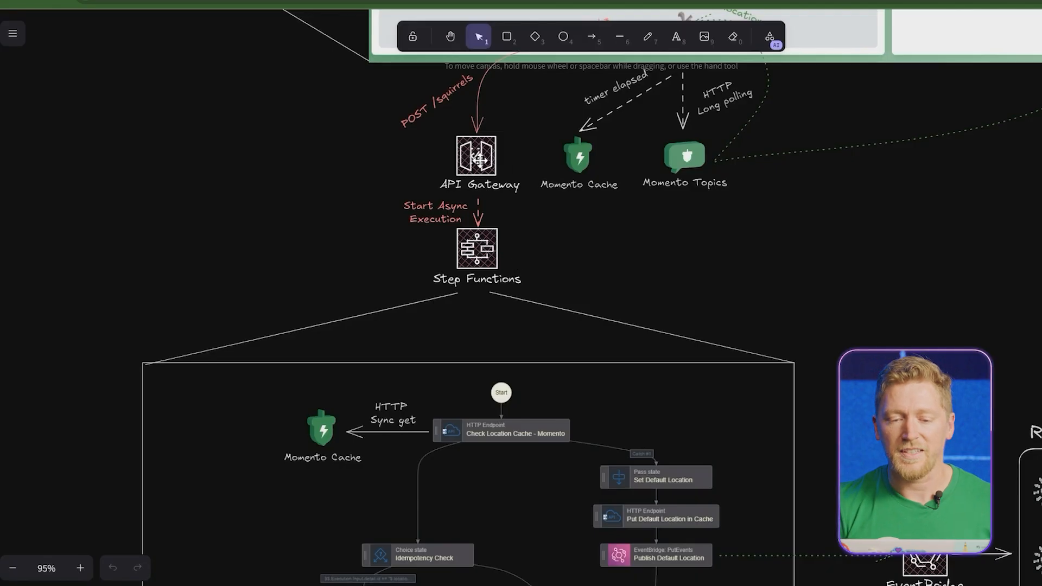
mouse_move(494, 328)
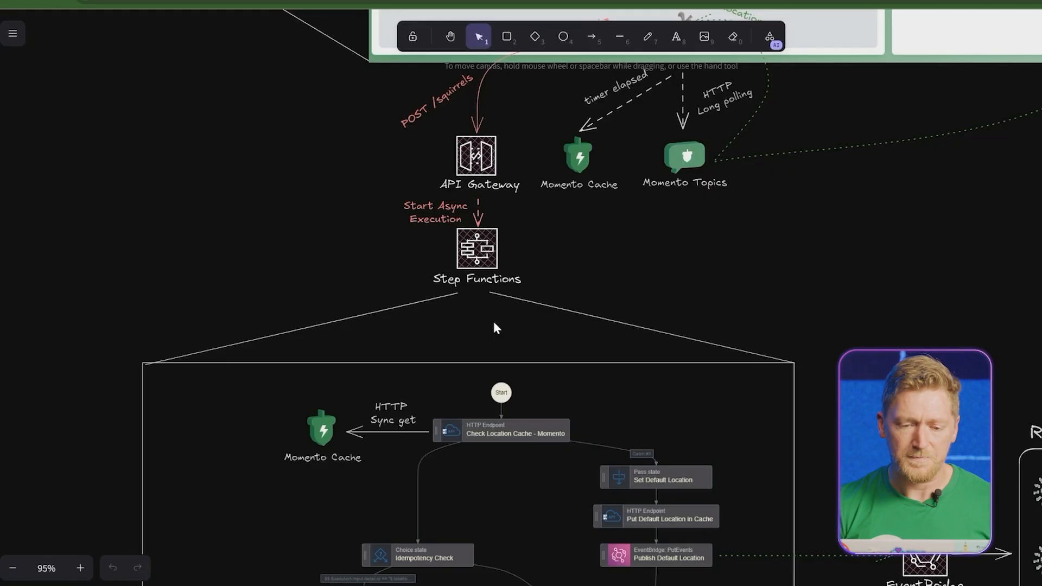
mouse_move(822, 381)
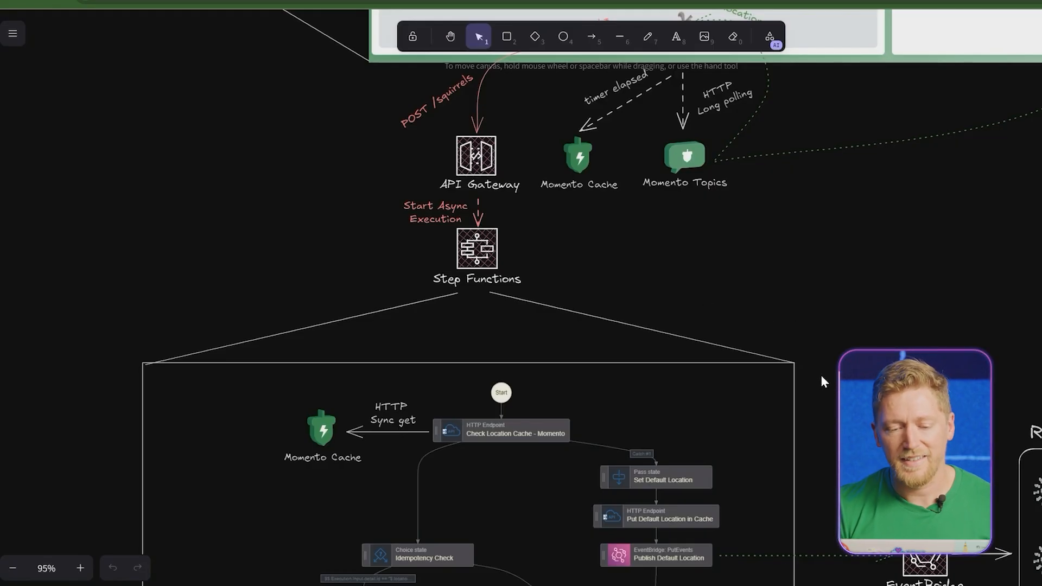
- Scroll further down to show the parallel Start Tasks branch and EventBridge publish
scroll(up, 3)
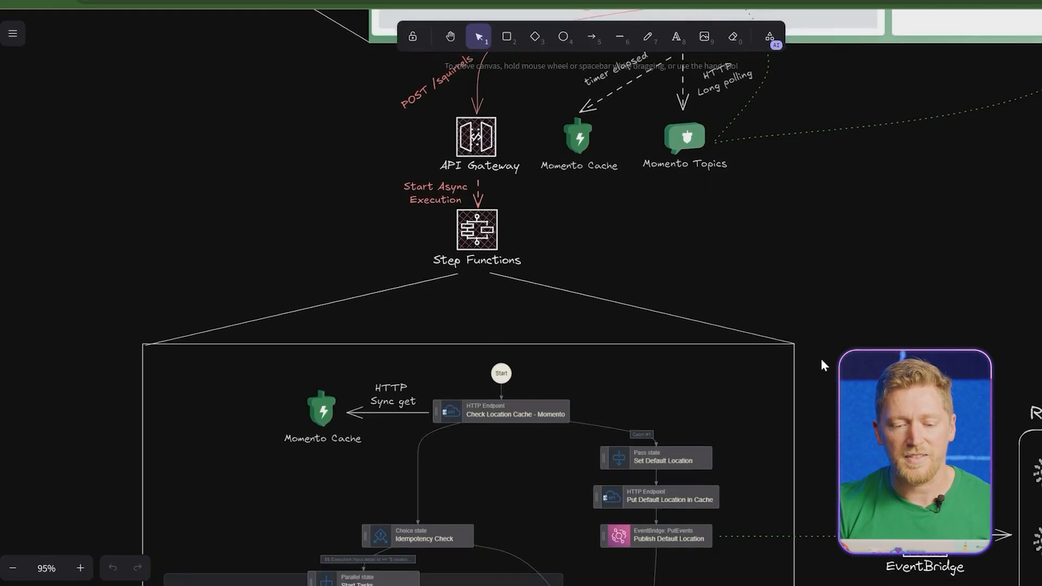
scroll(down, 3)
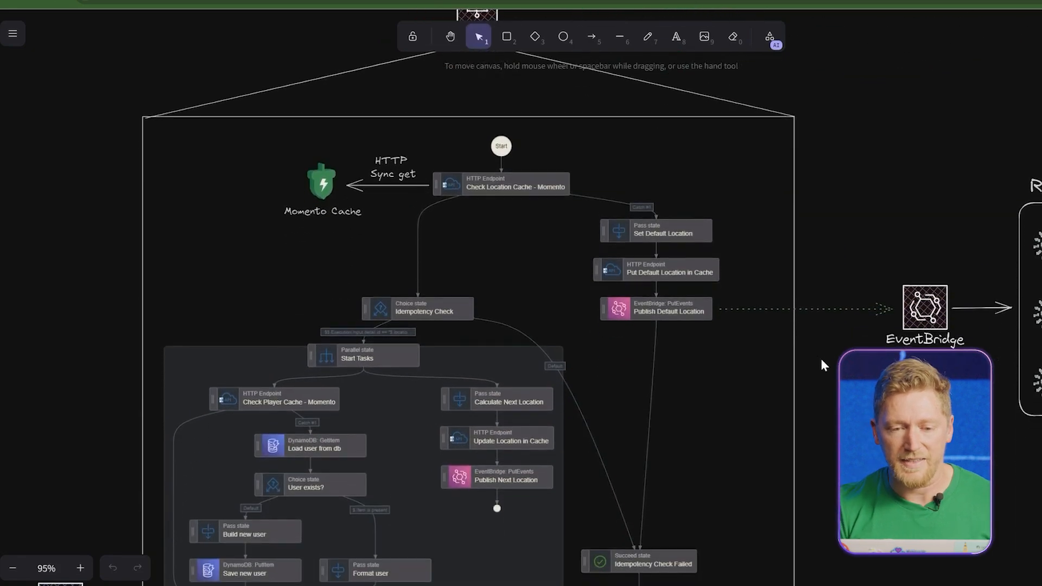
scroll(down, 3)
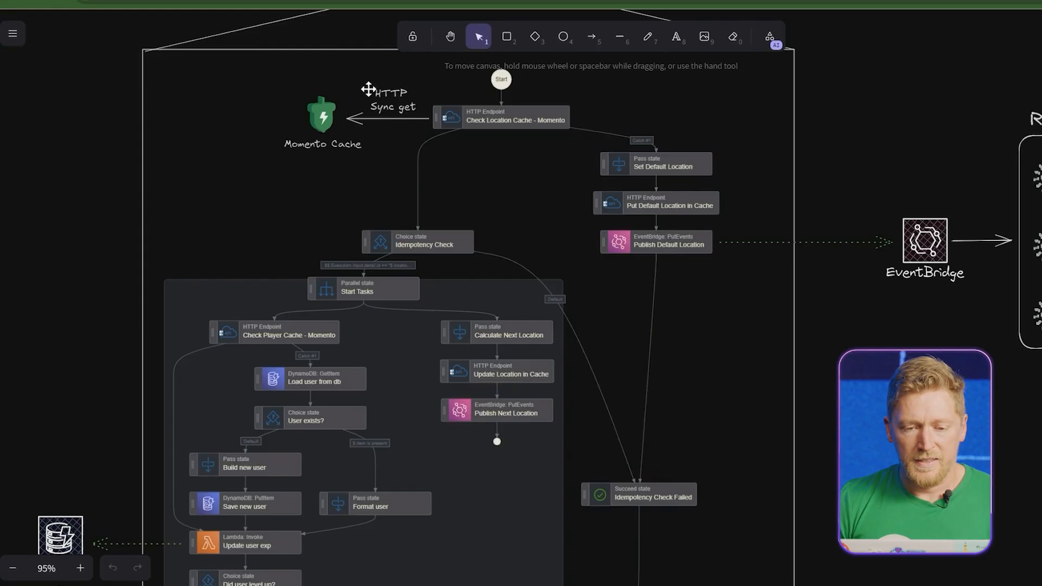
mouse_move(612, 168)
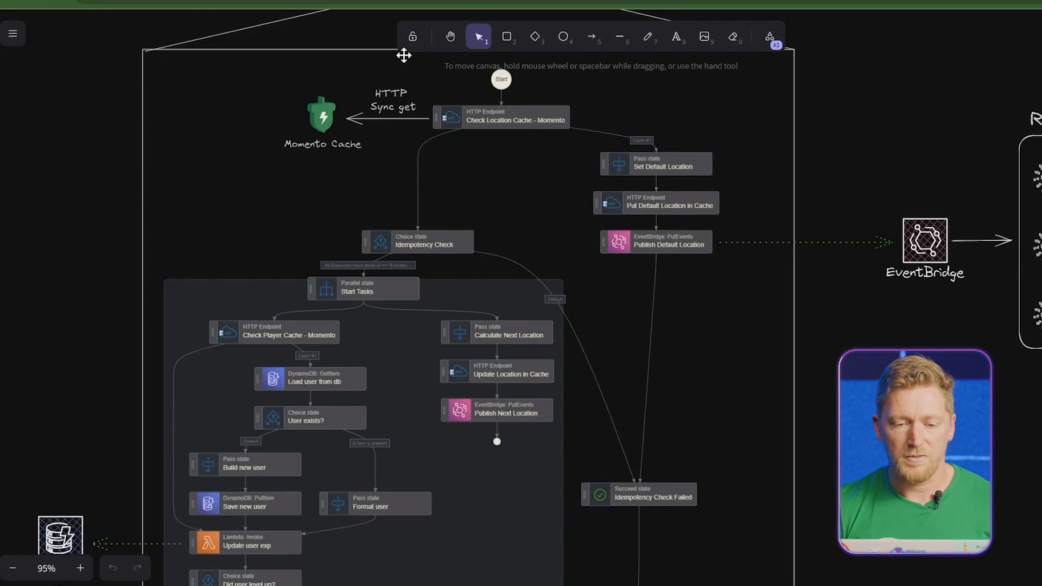
mouse_move(314, 162)
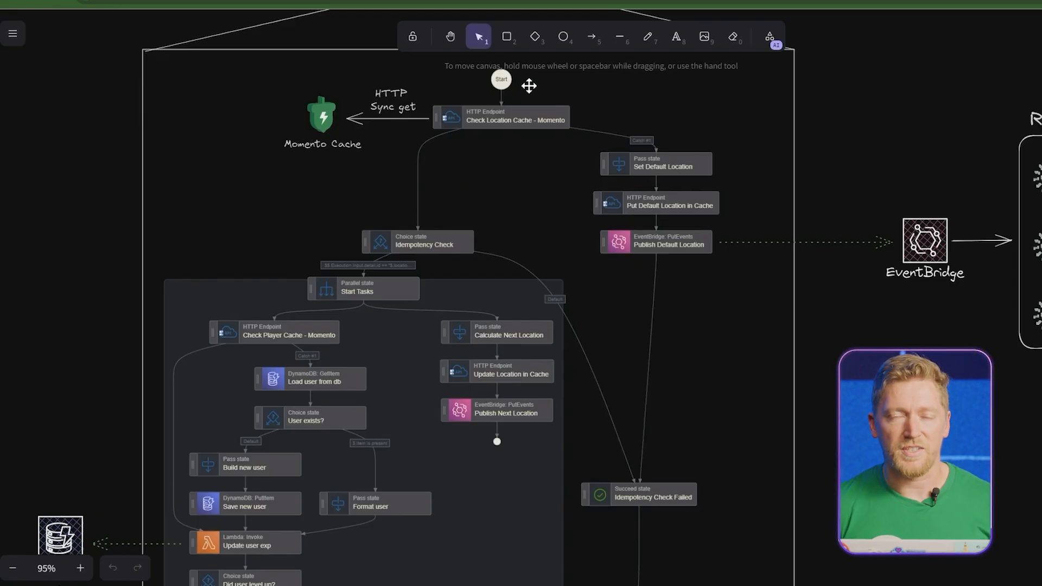
mouse_move(436, 142)
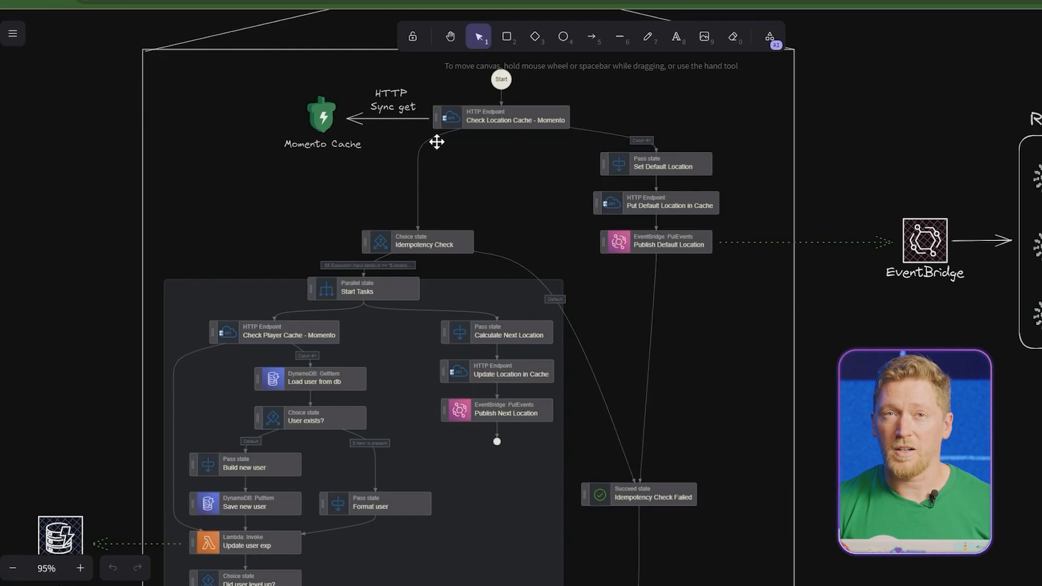
mouse_move(290, 140)
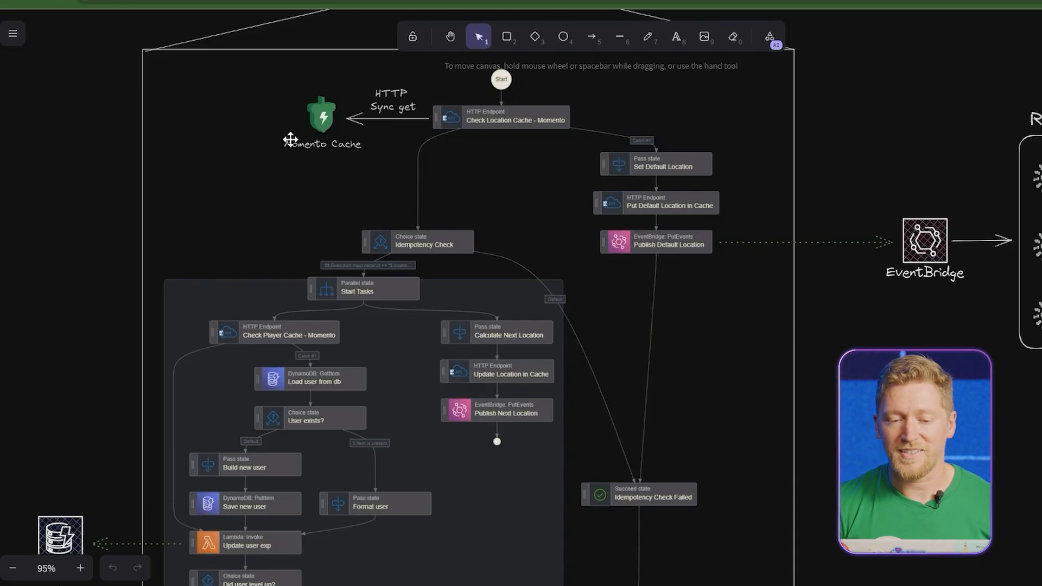
mouse_move(325, 143)
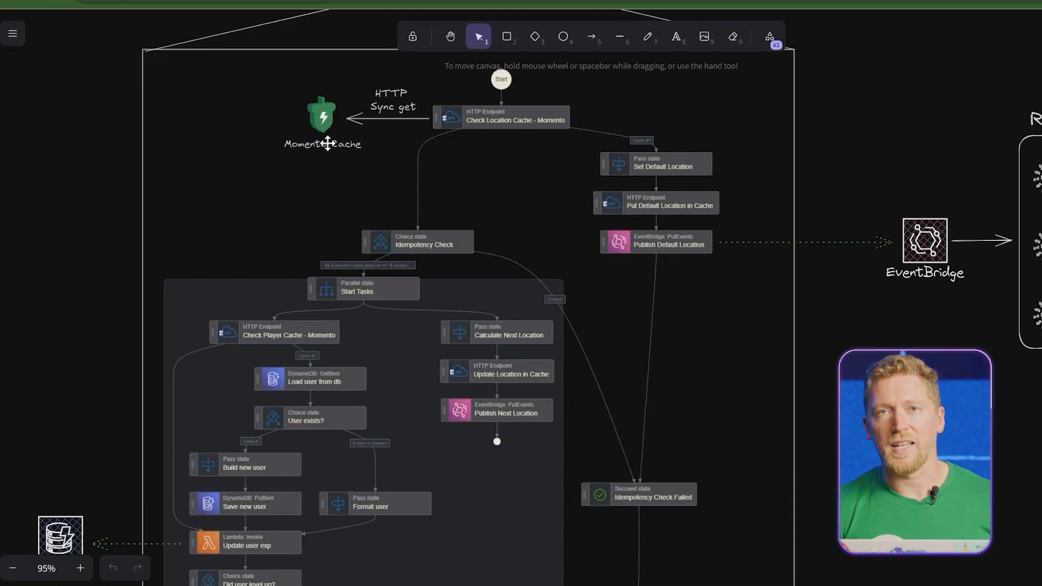
mouse_move(243, 243)
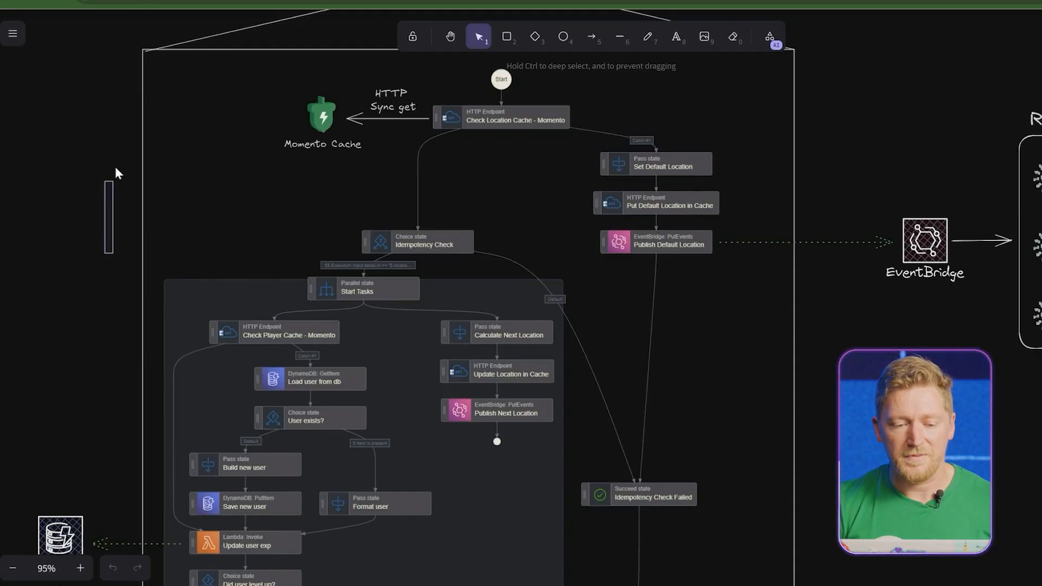
scroll(down, 3)
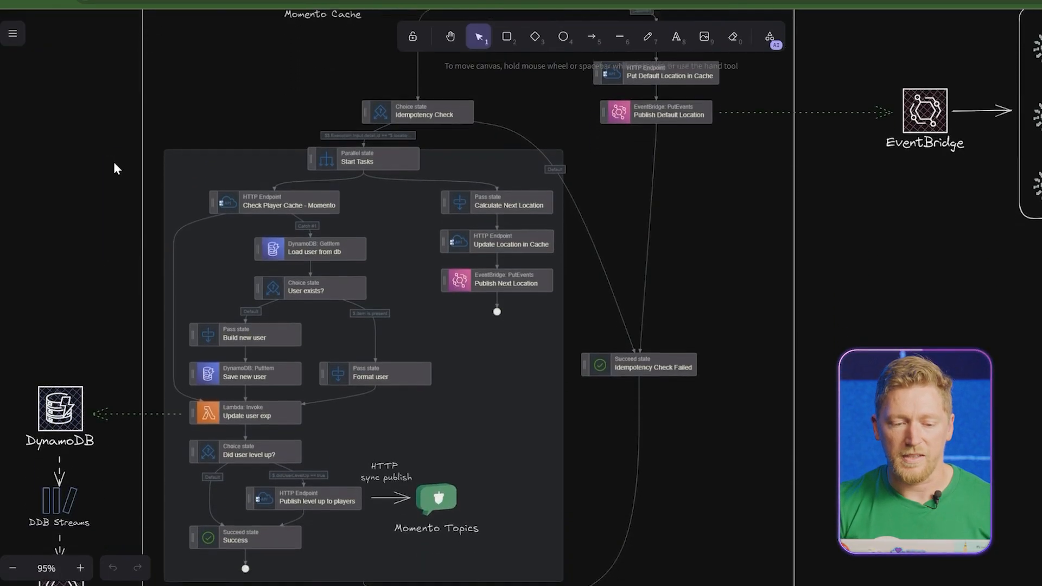
scroll(down, 3)
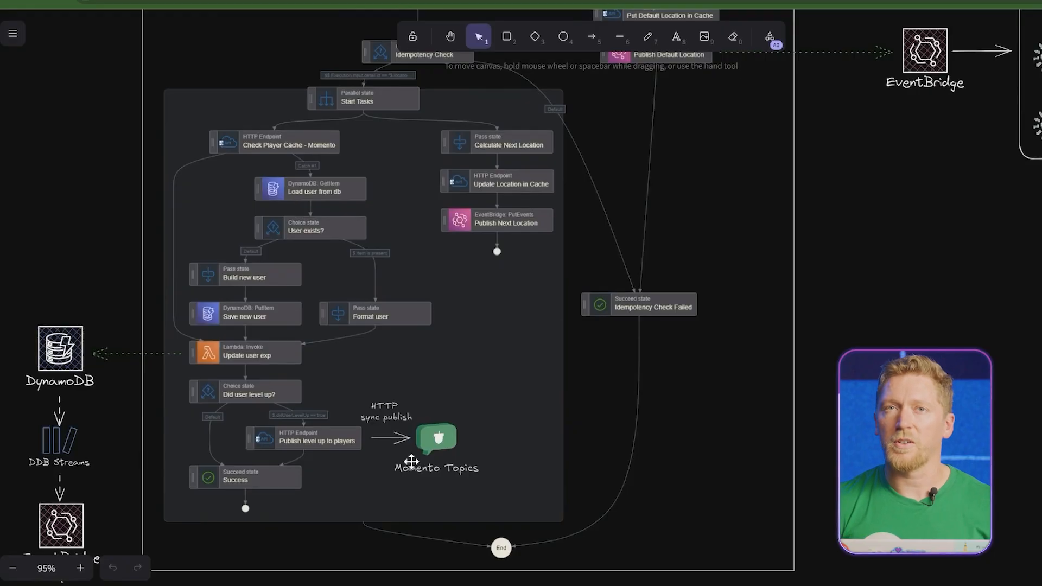
mouse_move(342, 257)
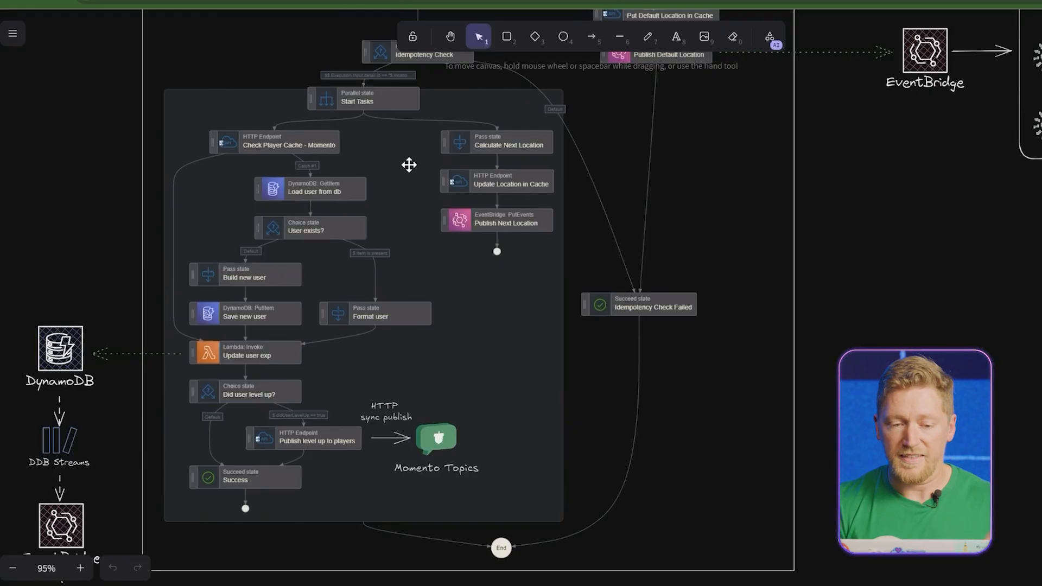
mouse_move(515, 318)
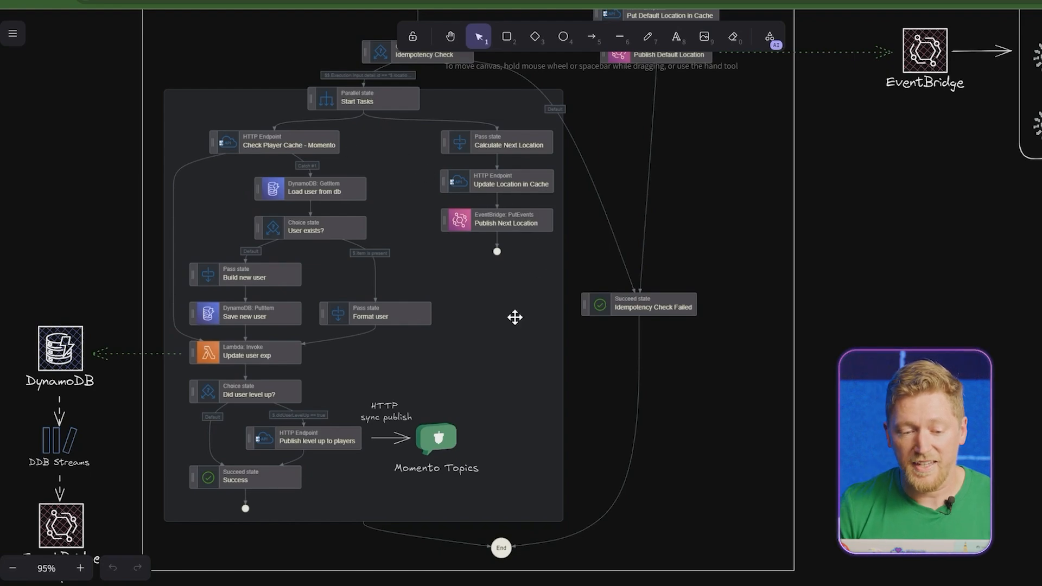
mouse_move(413, 133)
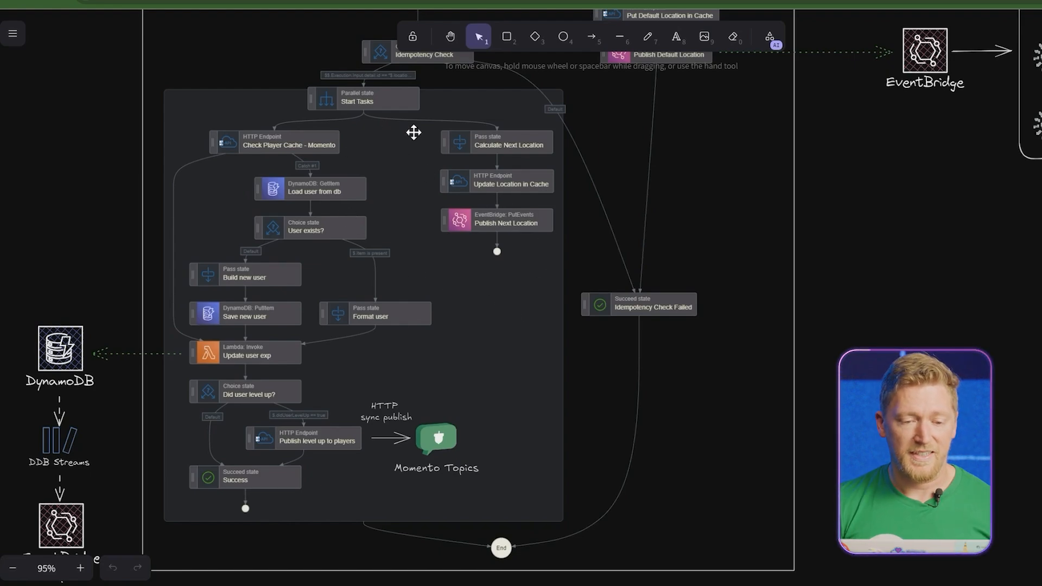
mouse_move(132, 118)
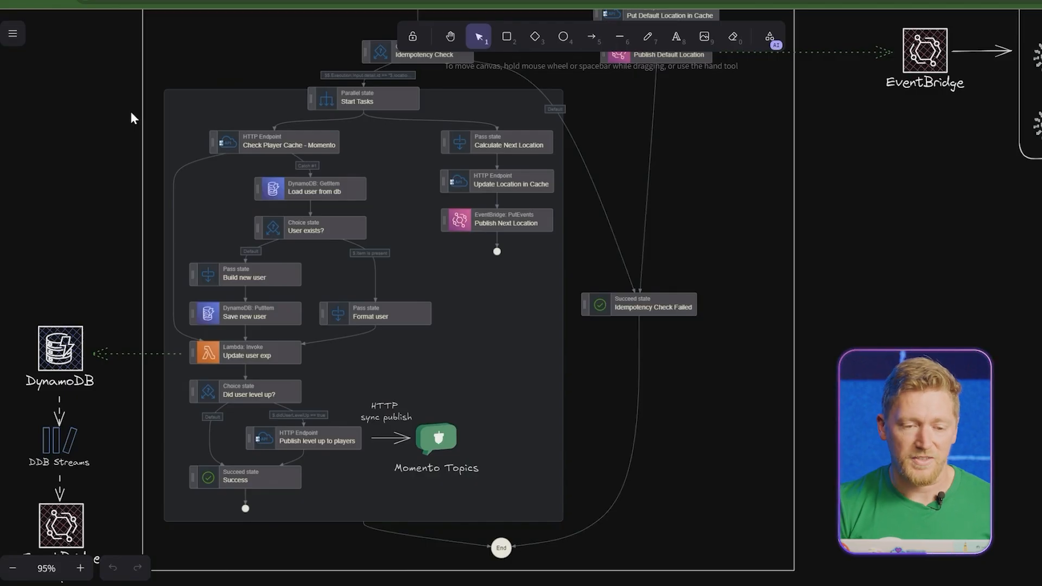
mouse_move(303, 164)
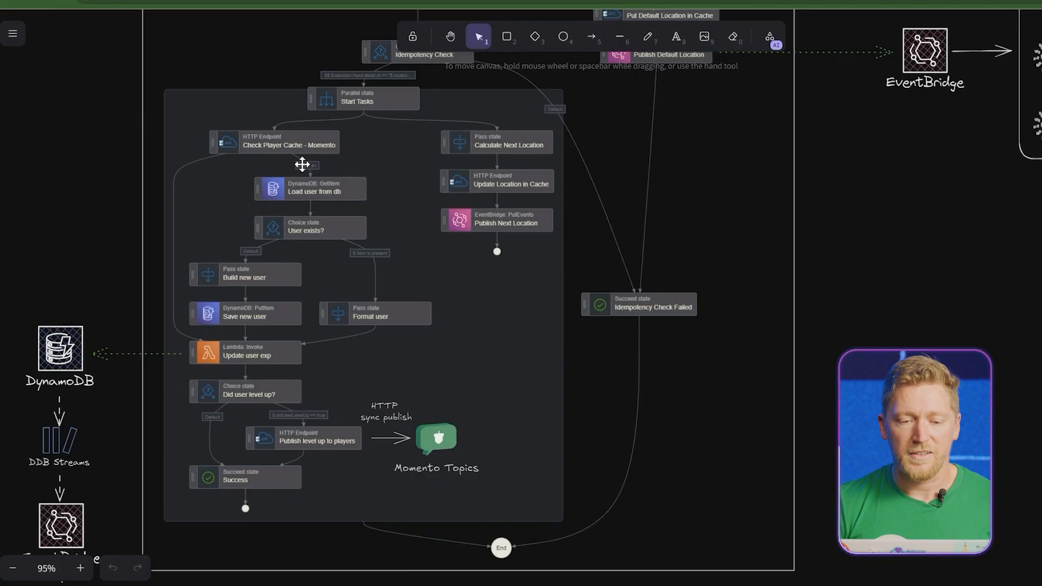
mouse_move(269, 134)
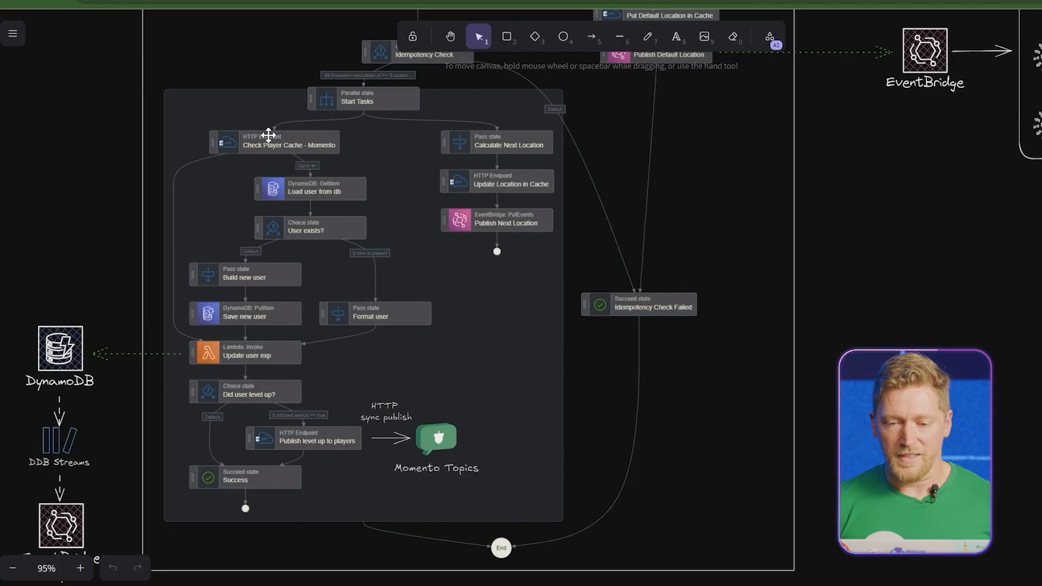
mouse_move(111, 231)
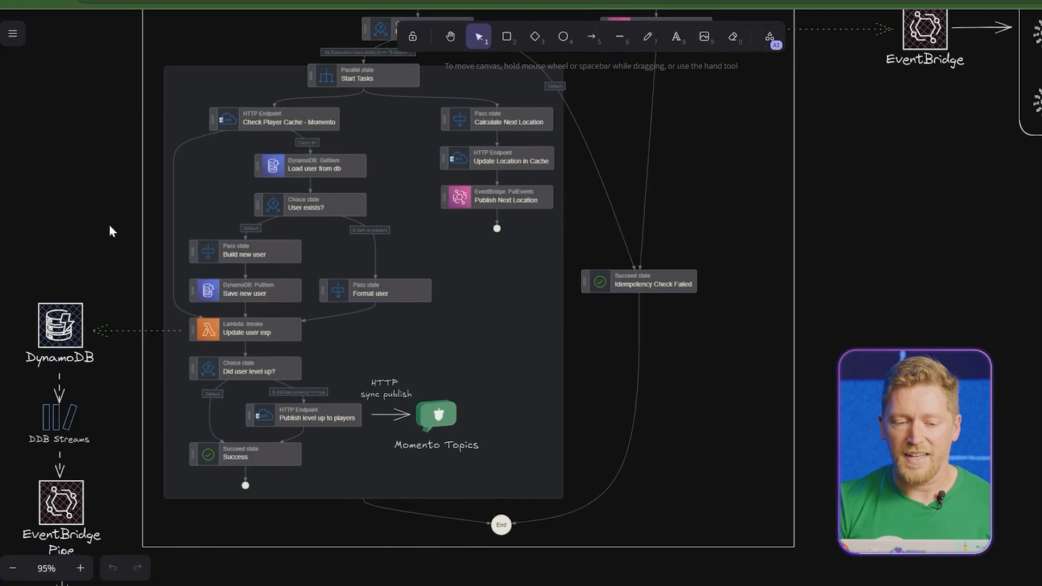
mouse_move(228, 243)
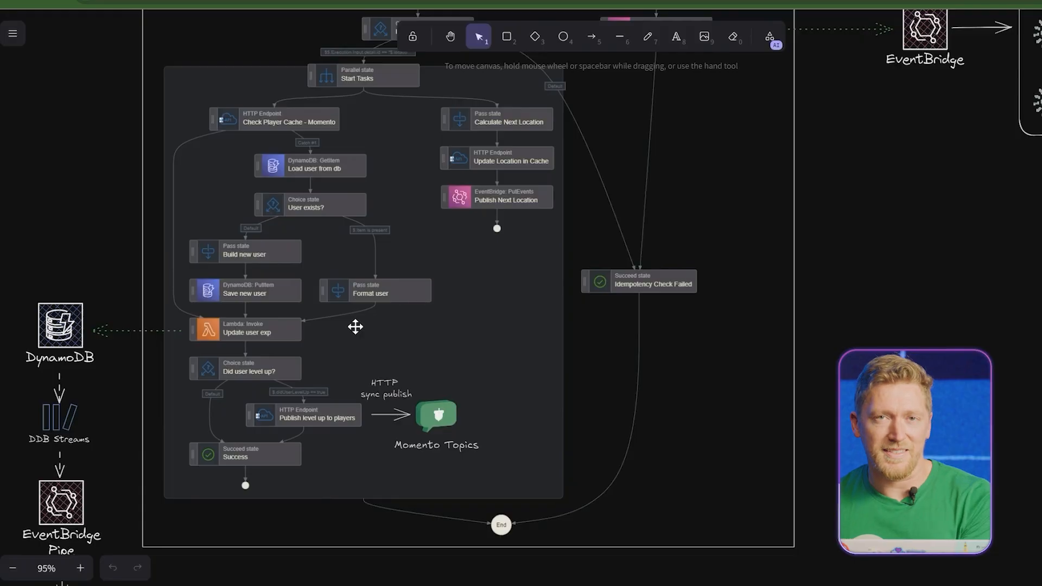
mouse_move(94, 416)
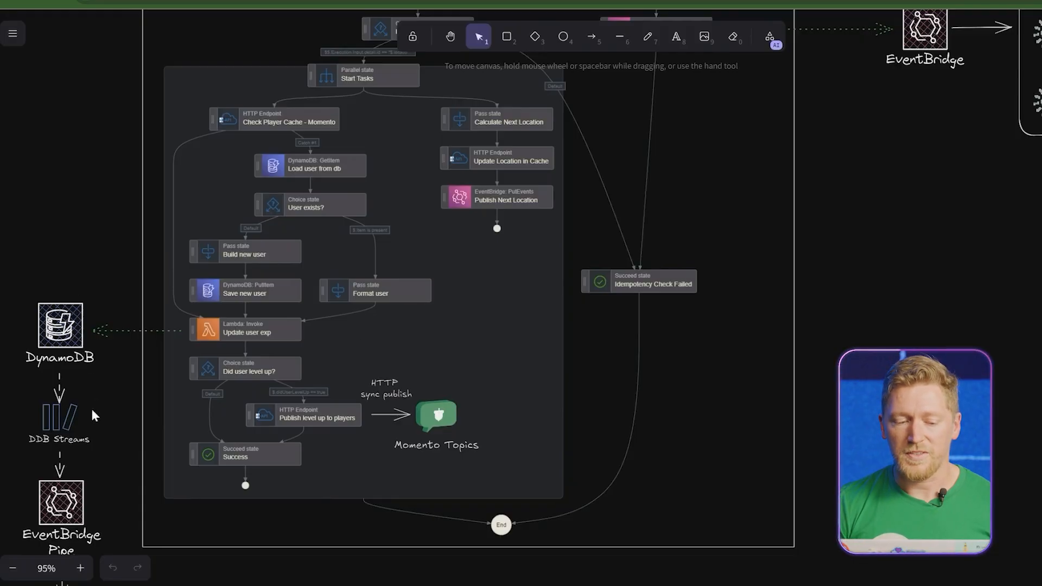
mouse_move(118, 425)
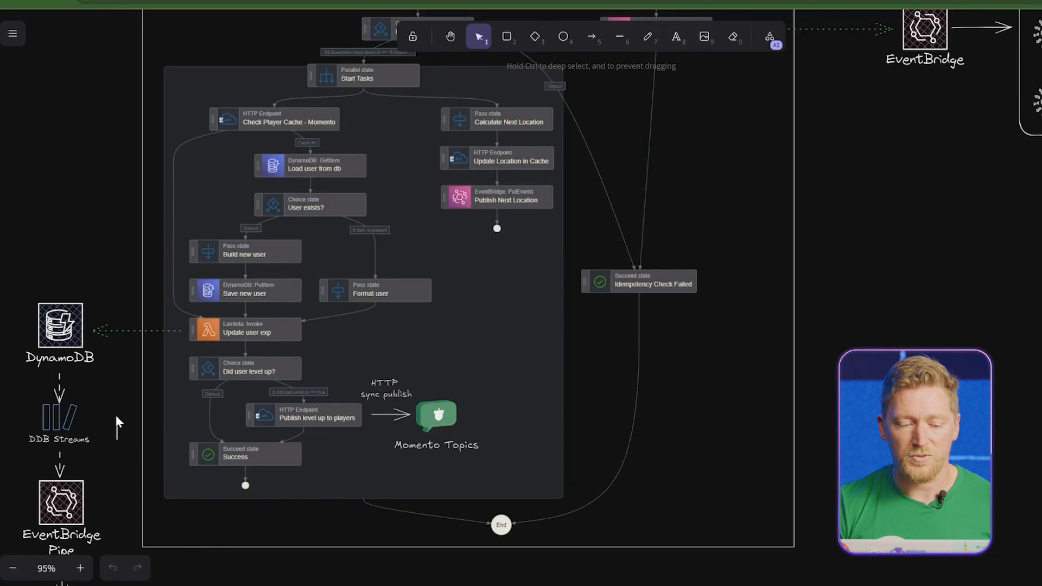
- Scroll down to the DynamoDB Streams, EventBridge Pipe, API Destination and Momento Cache flow
scroll(down, 3)
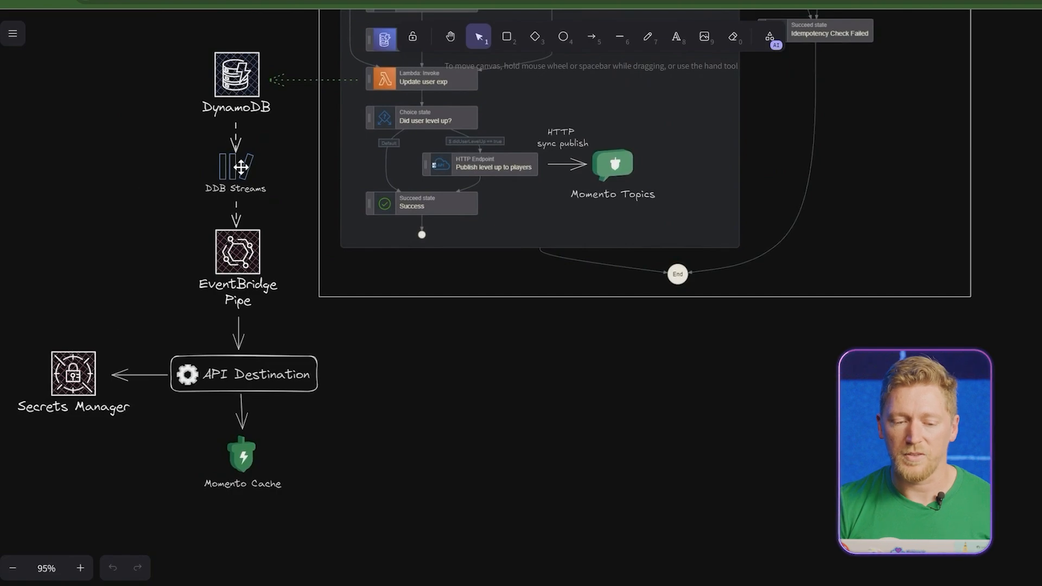
mouse_move(259, 399)
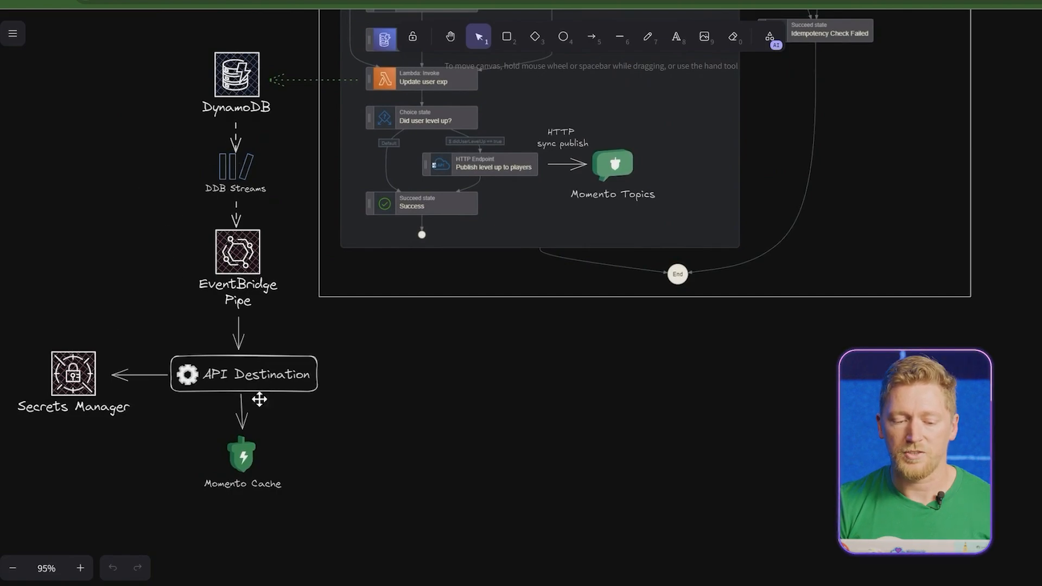
mouse_move(235, 509)
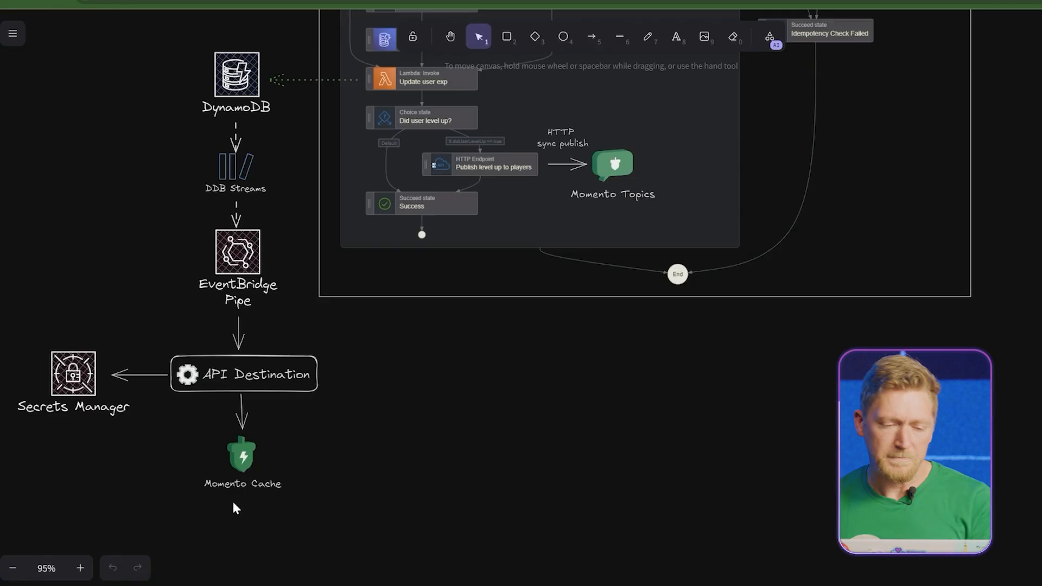
mouse_move(474, 491)
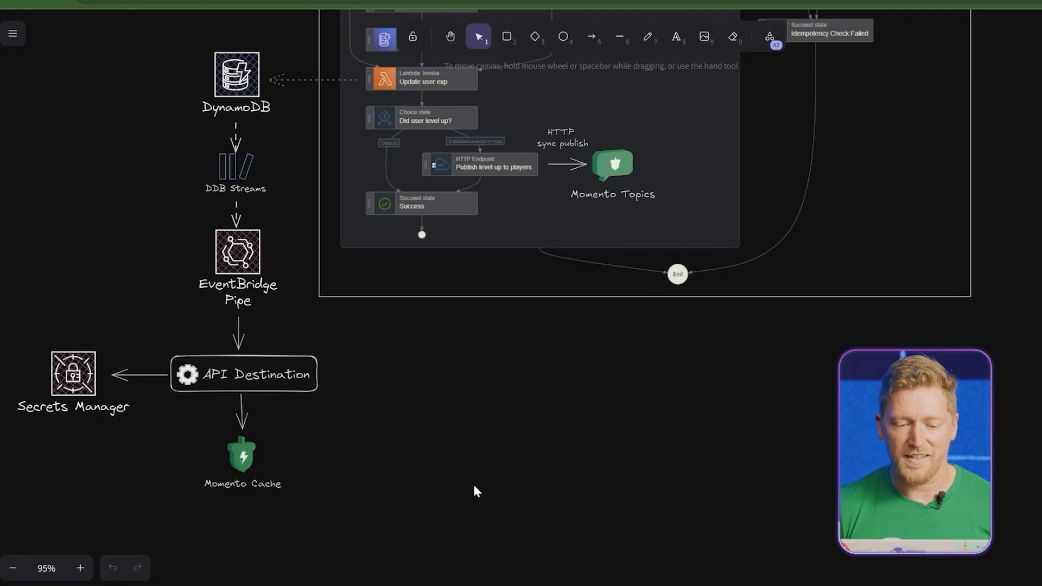
mouse_move(331, 266)
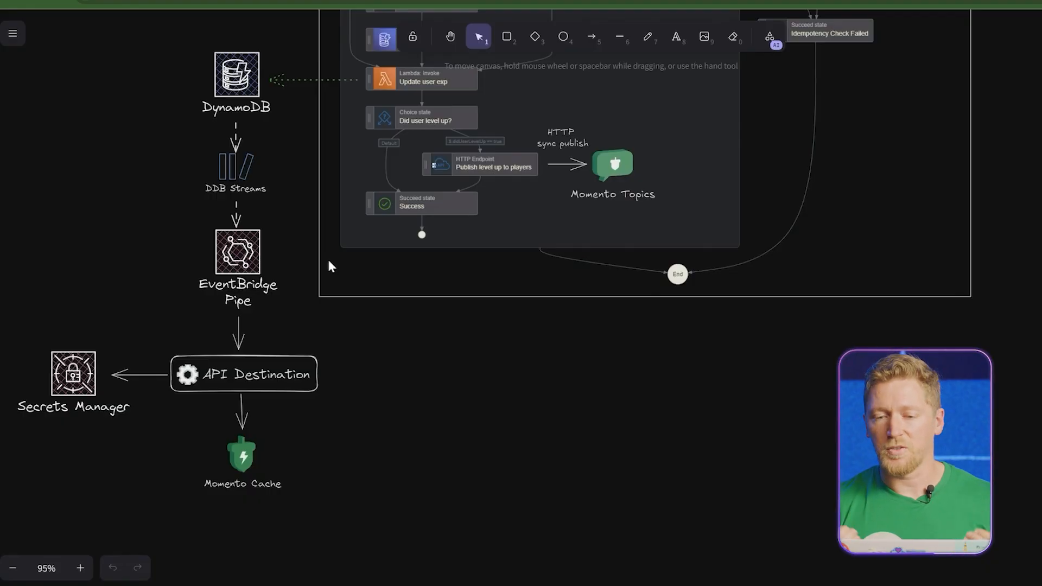
mouse_move(235, 160)
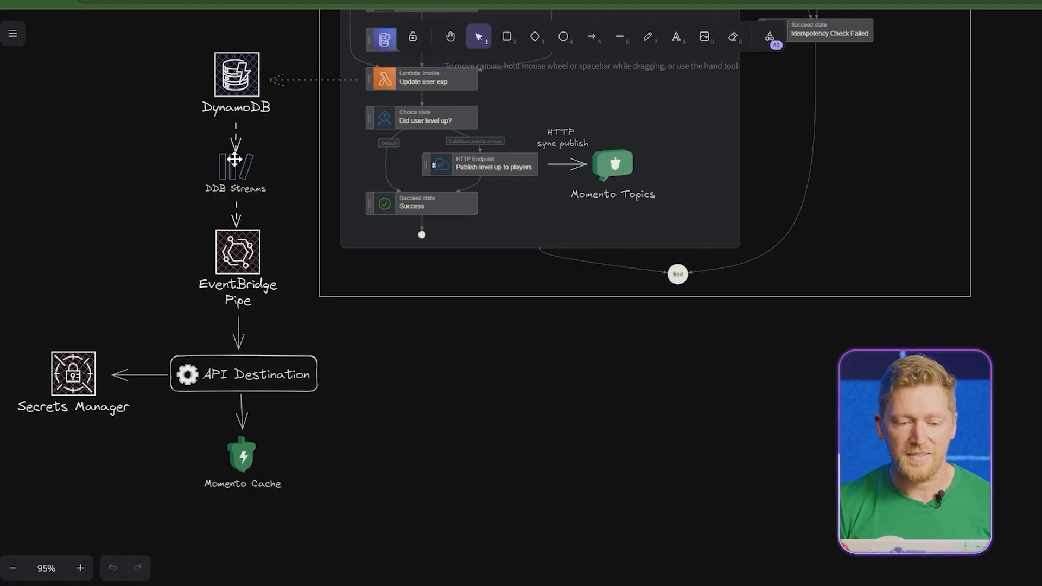
mouse_move(321, 163)
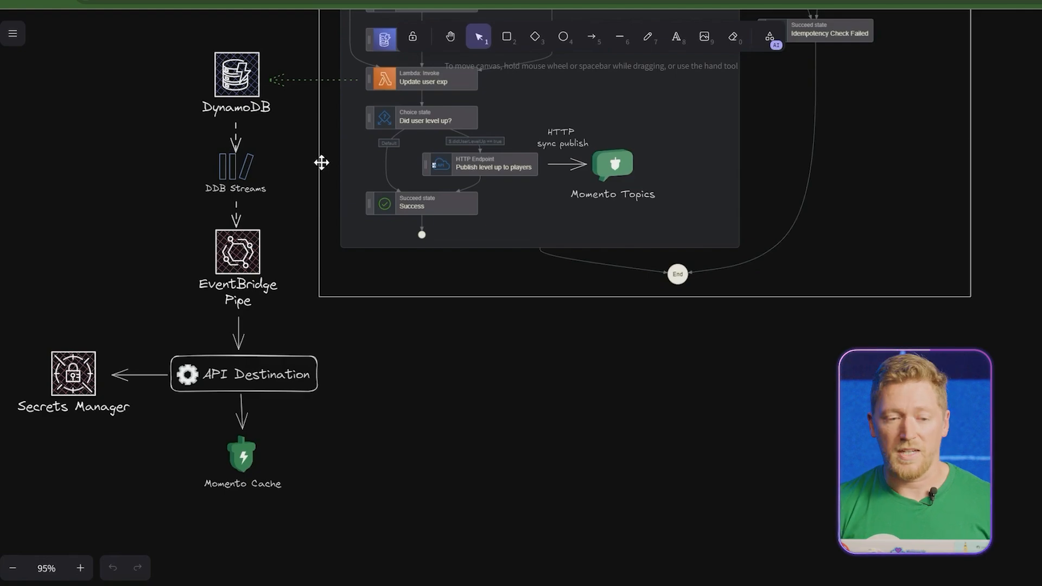
mouse_move(237, 276)
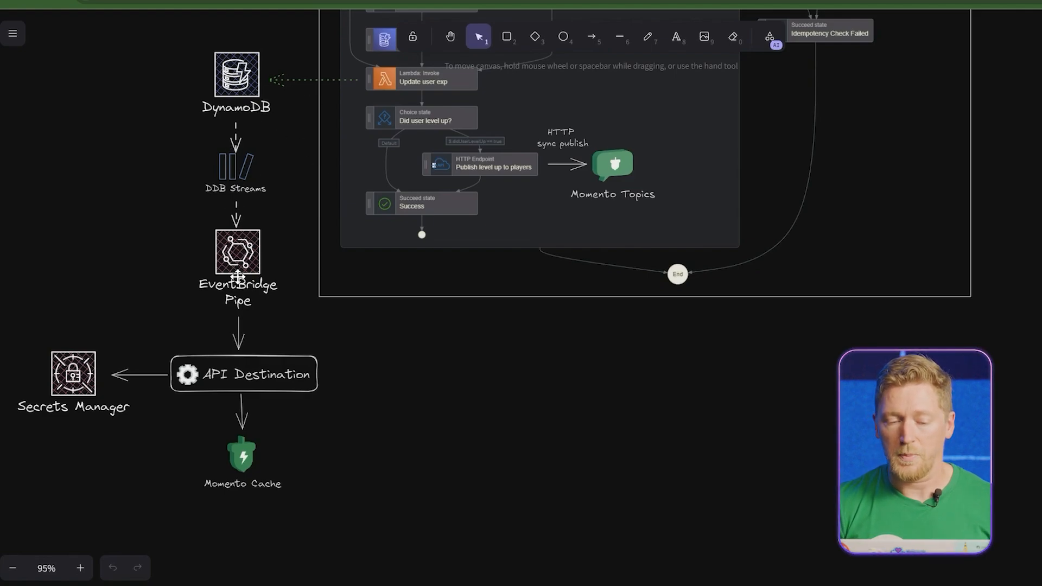
mouse_move(1018, 207)
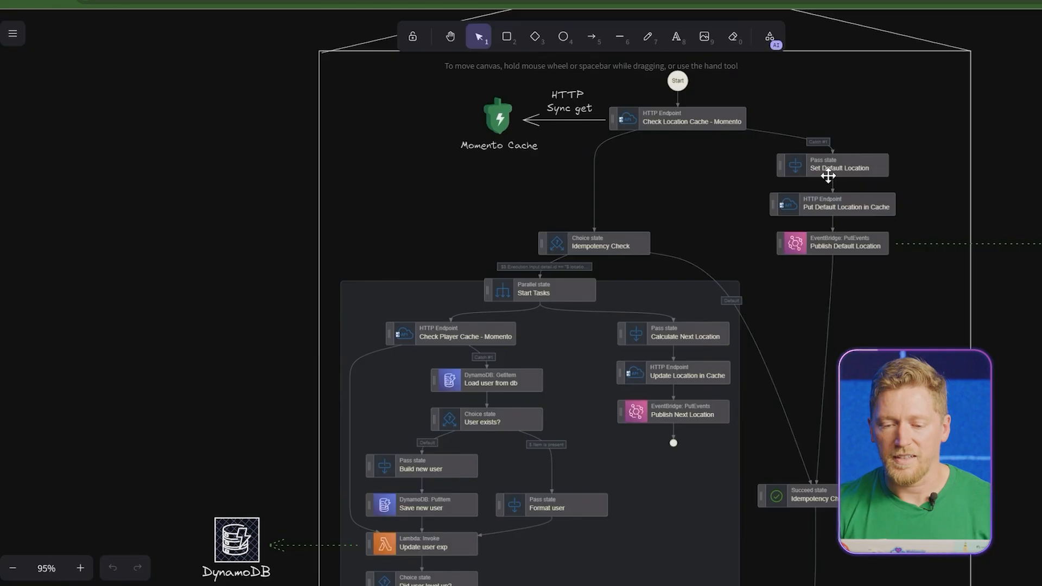
mouse_move(865, 269)
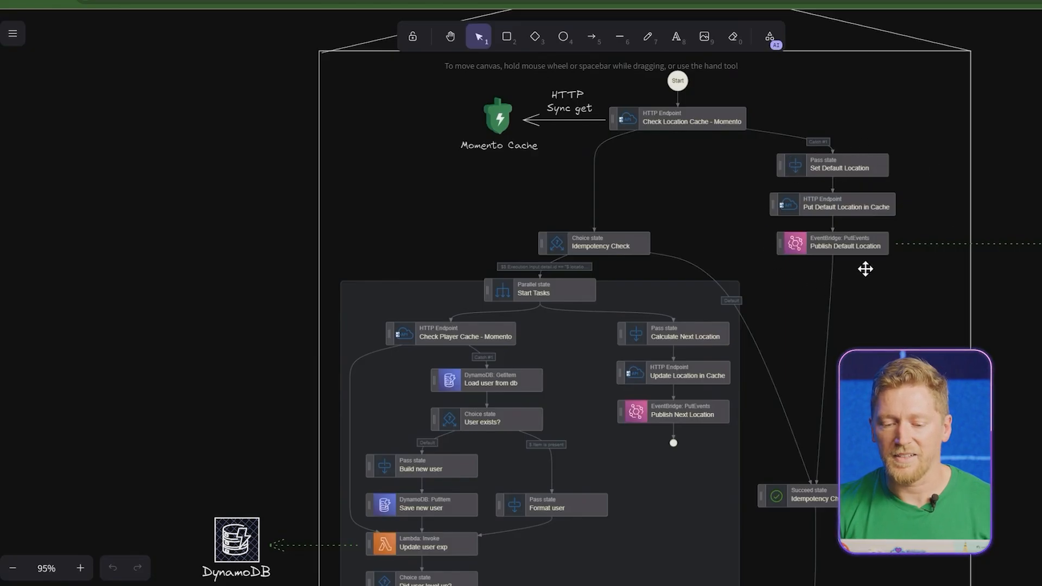
mouse_move(794, 301)
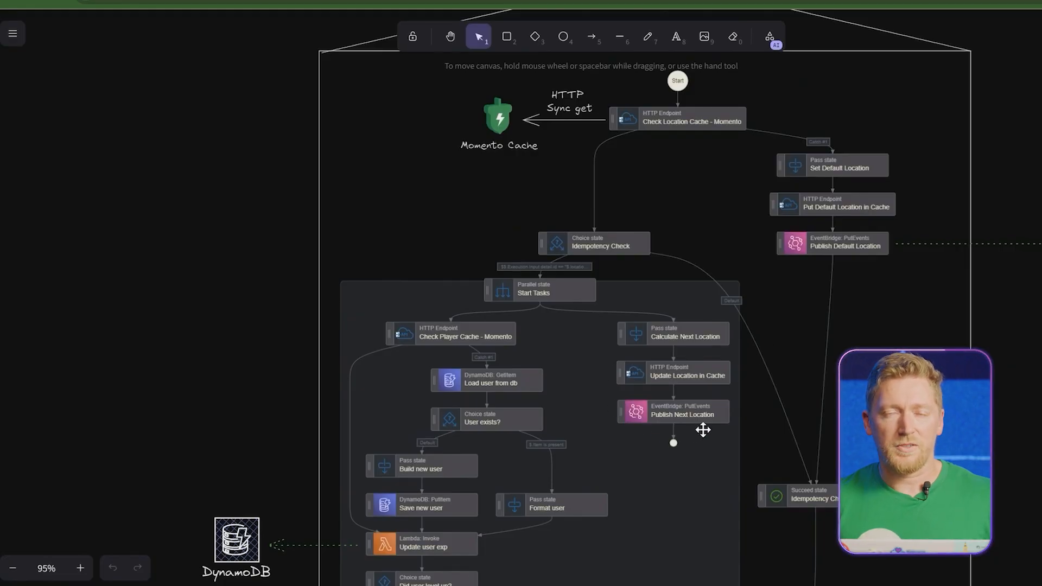
mouse_move(740, 396)
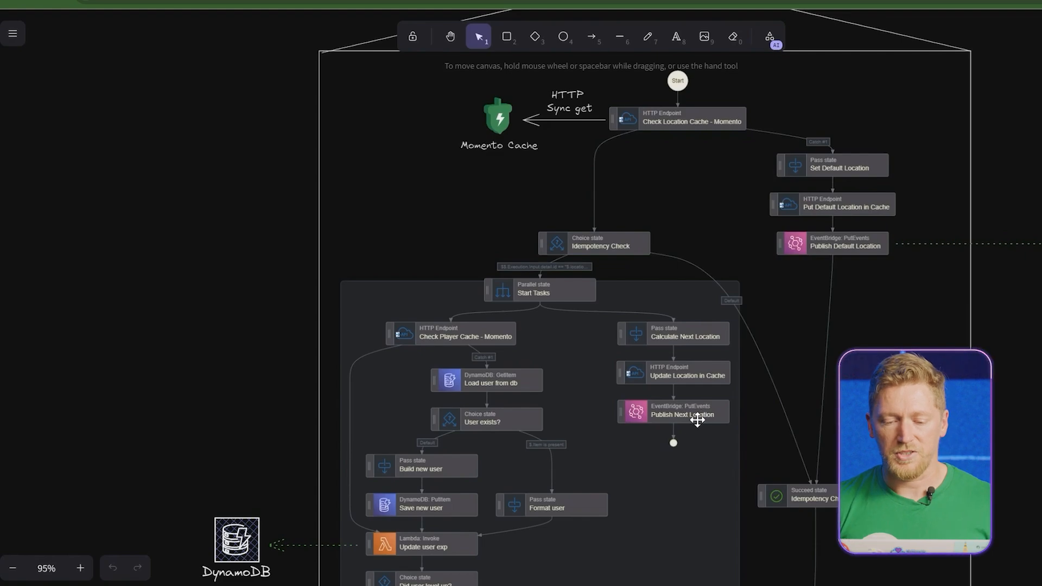
mouse_move(729, 421)
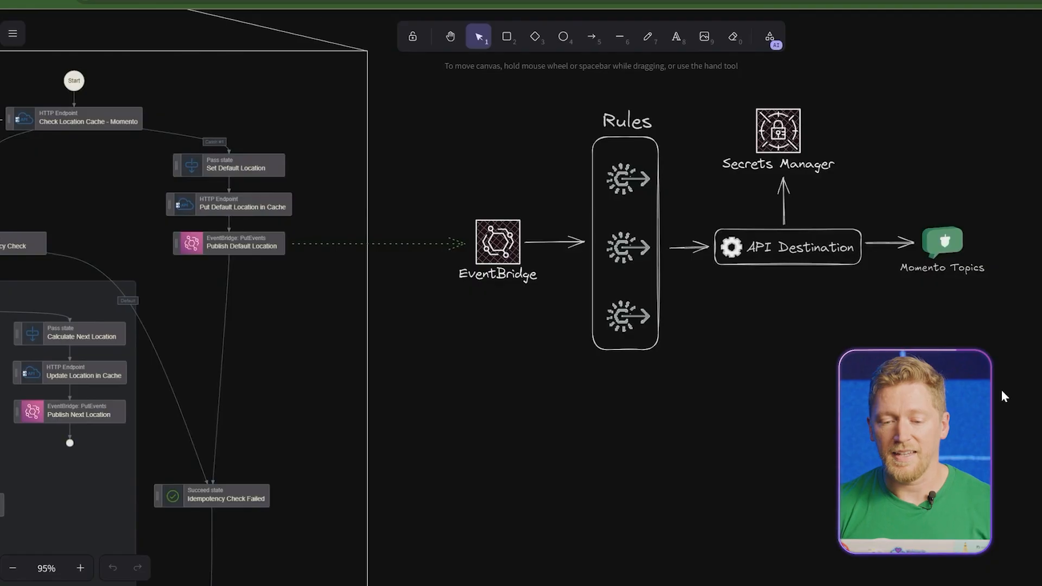
mouse_move(813, 260)
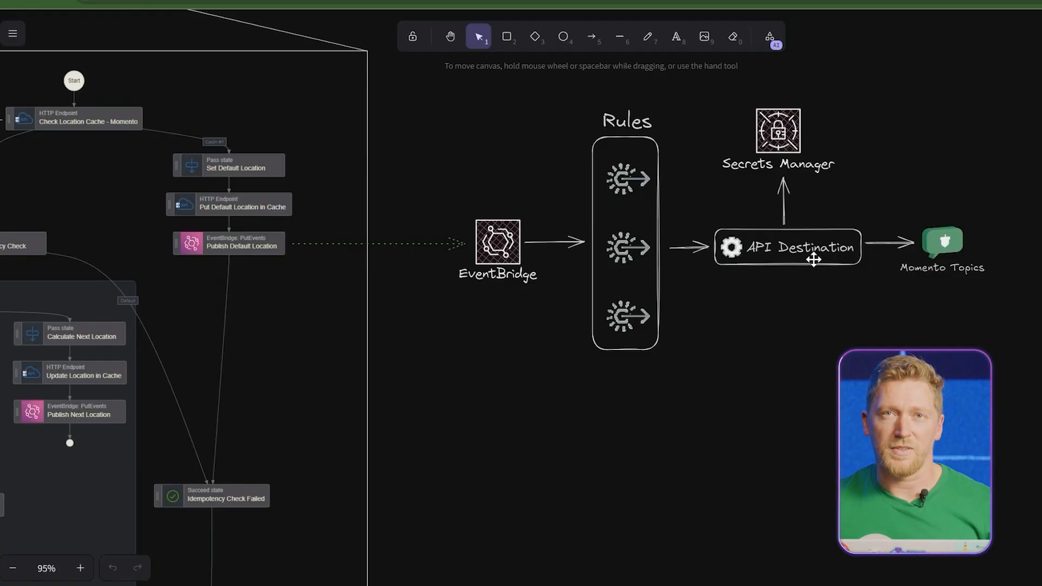
mouse_move(775, 430)
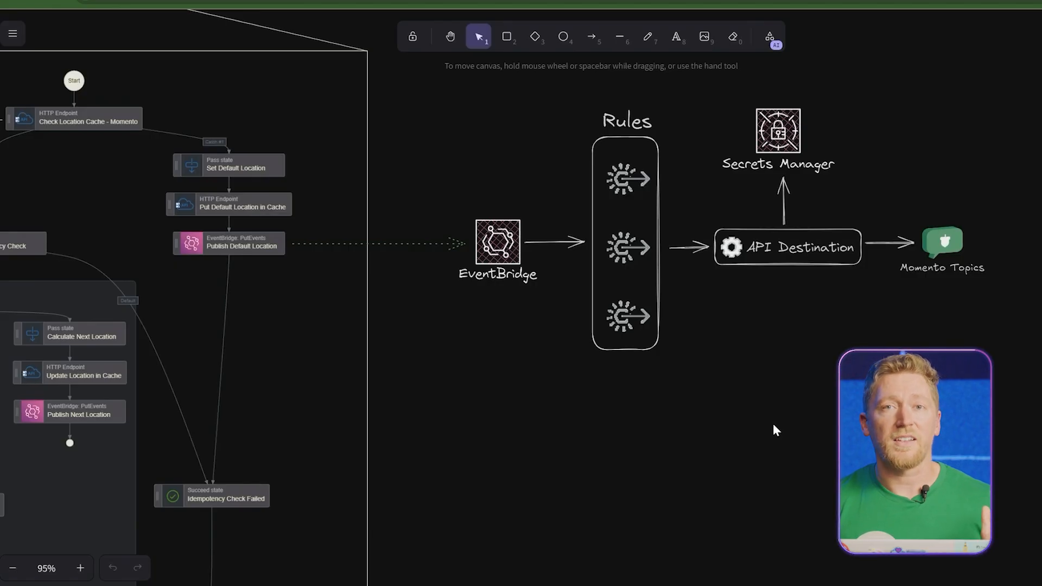
mouse_move(684, 400)
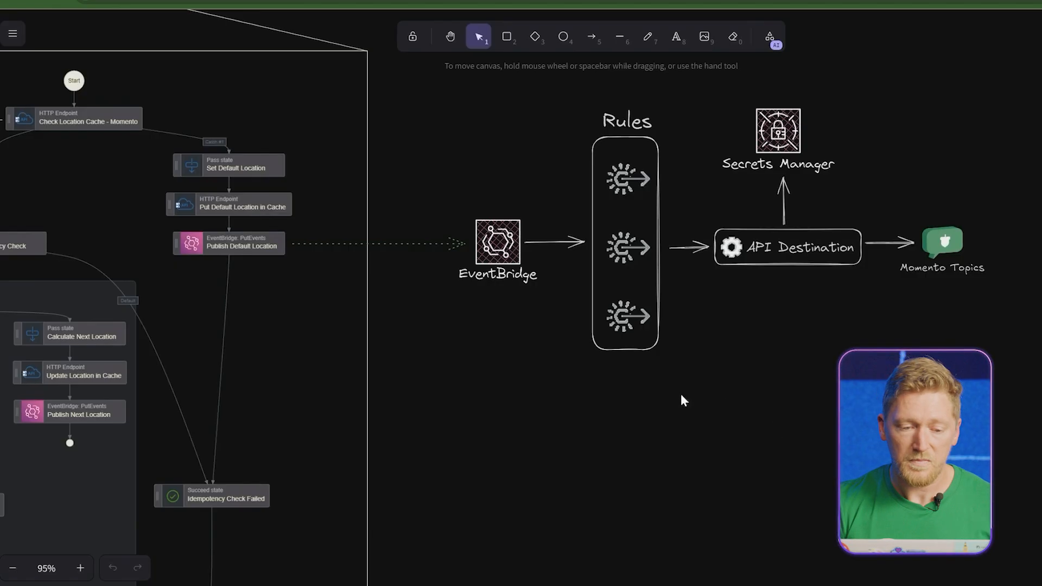
mouse_move(501, 402)
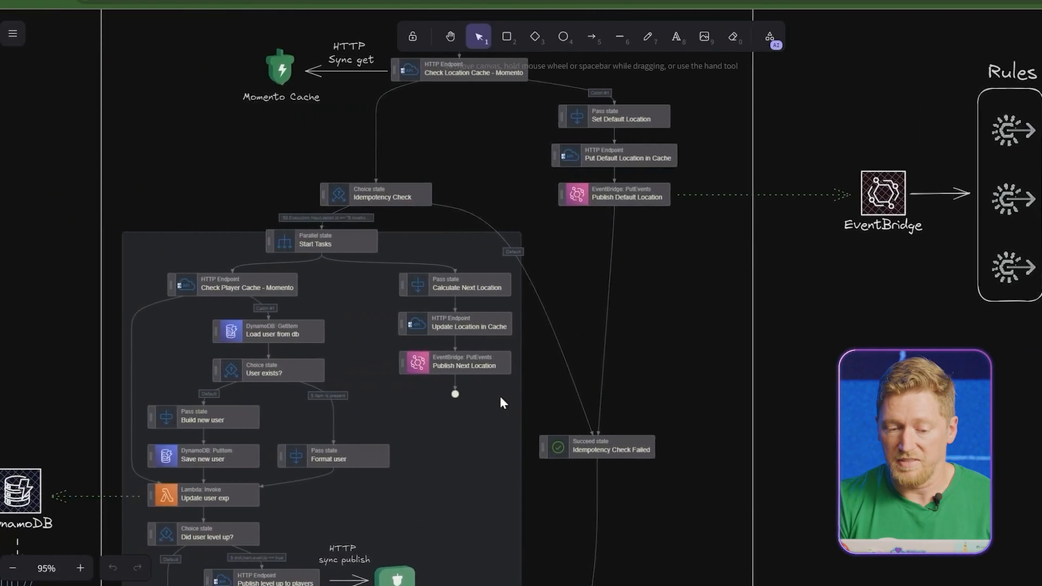
scroll(down, 3)
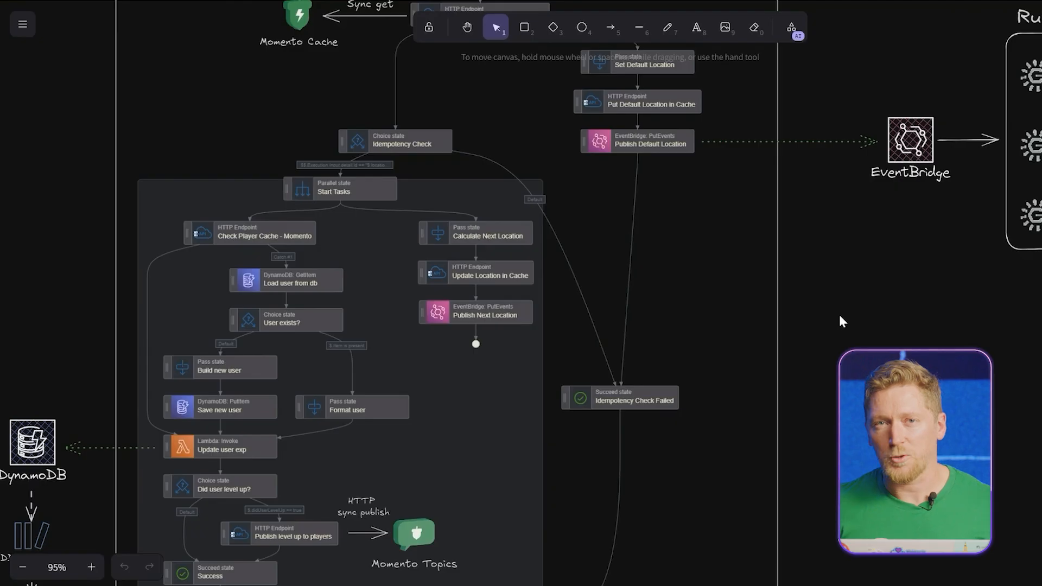
mouse_move(817, 280)
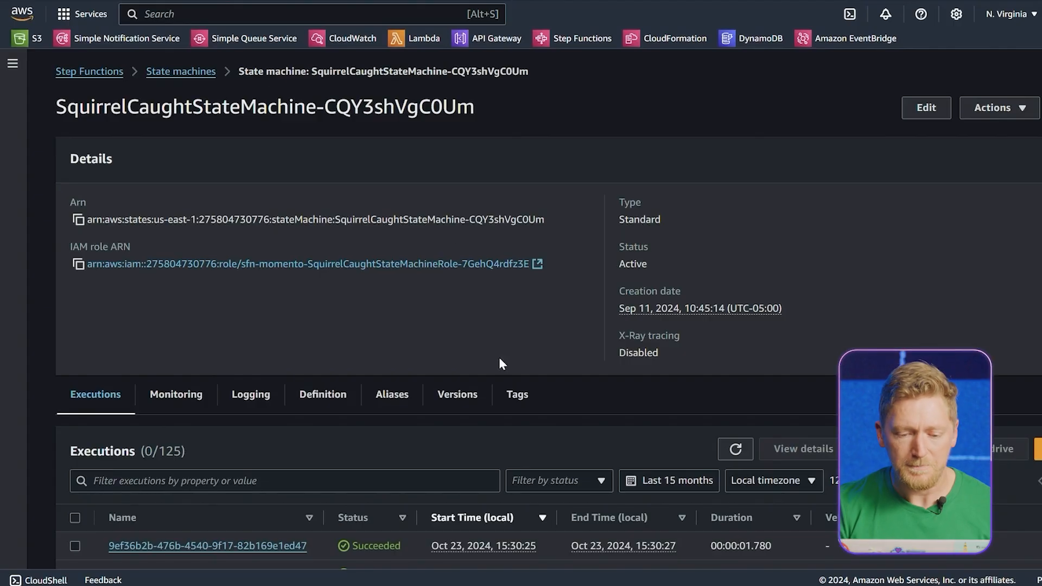
- Refresh the executions list to 132 runs and open the newest execution's details
scroll(down, 3)
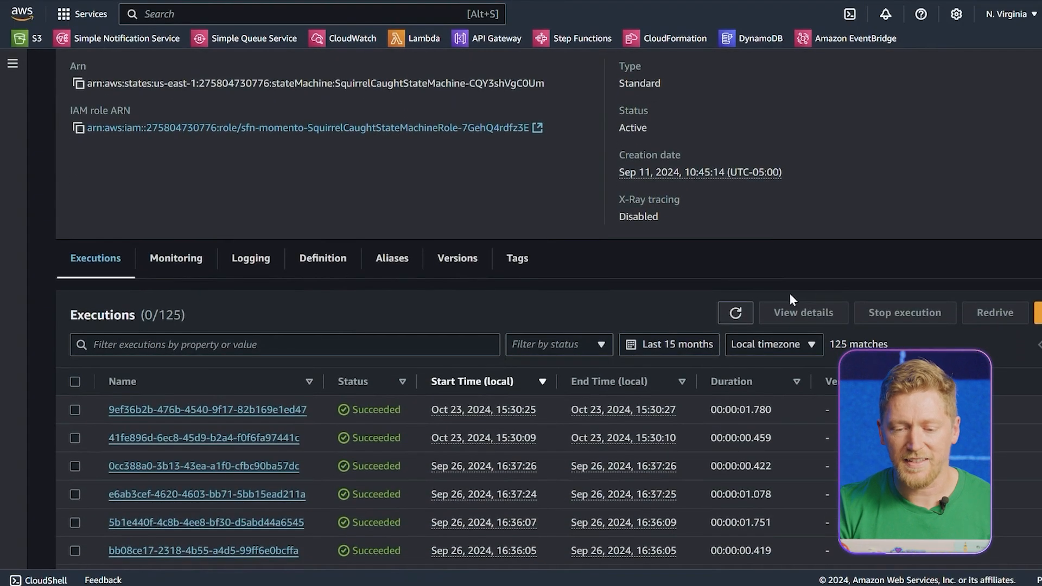
click(735, 313)
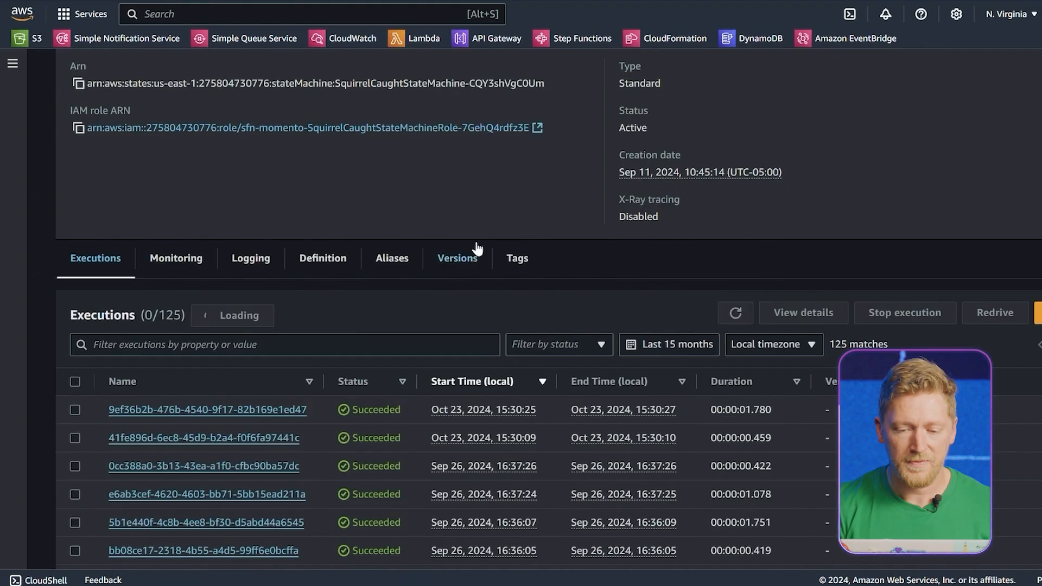
click(734, 312)
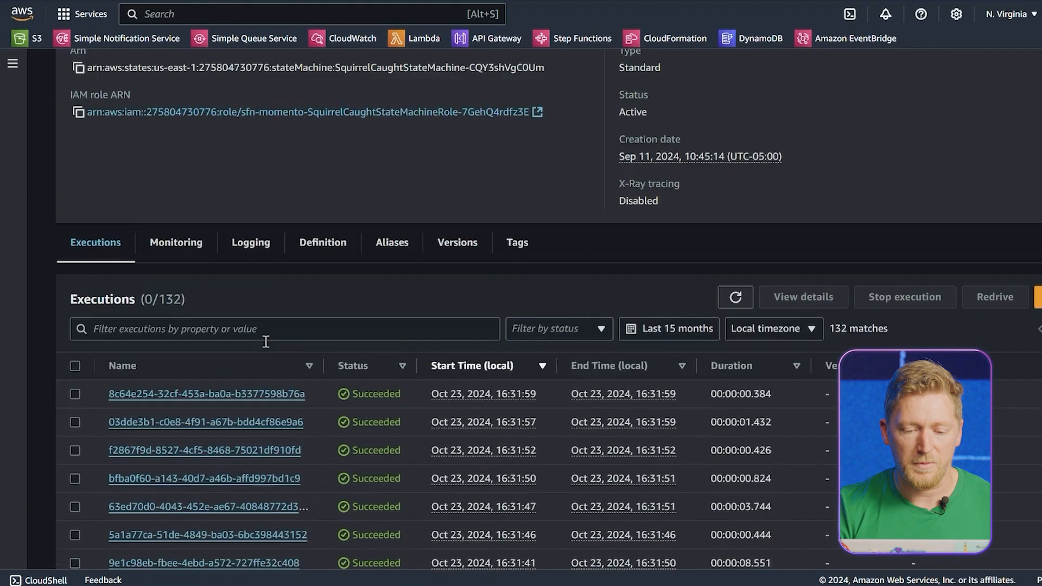
scroll(down, 3)
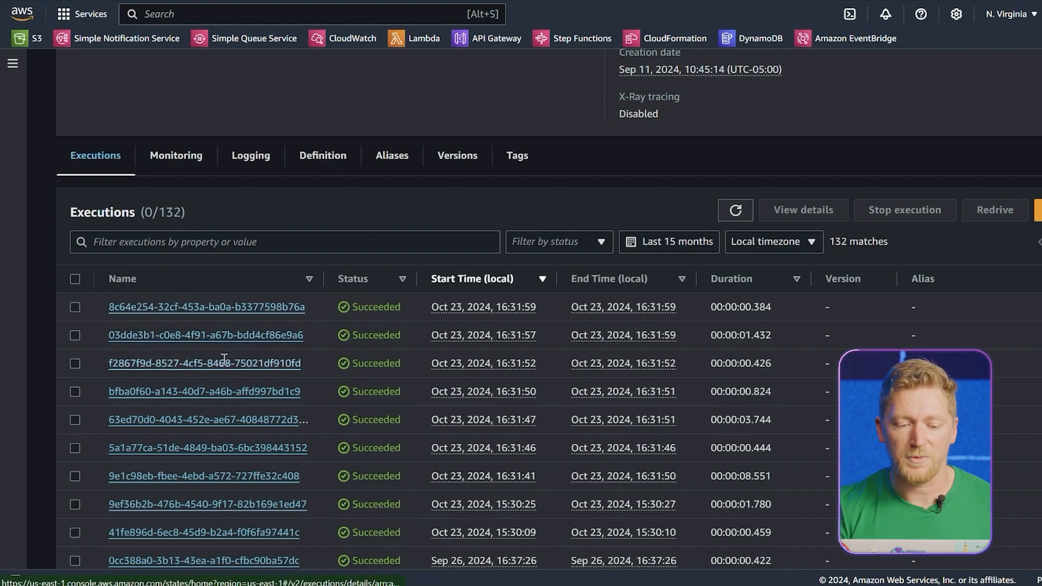
click(205, 306)
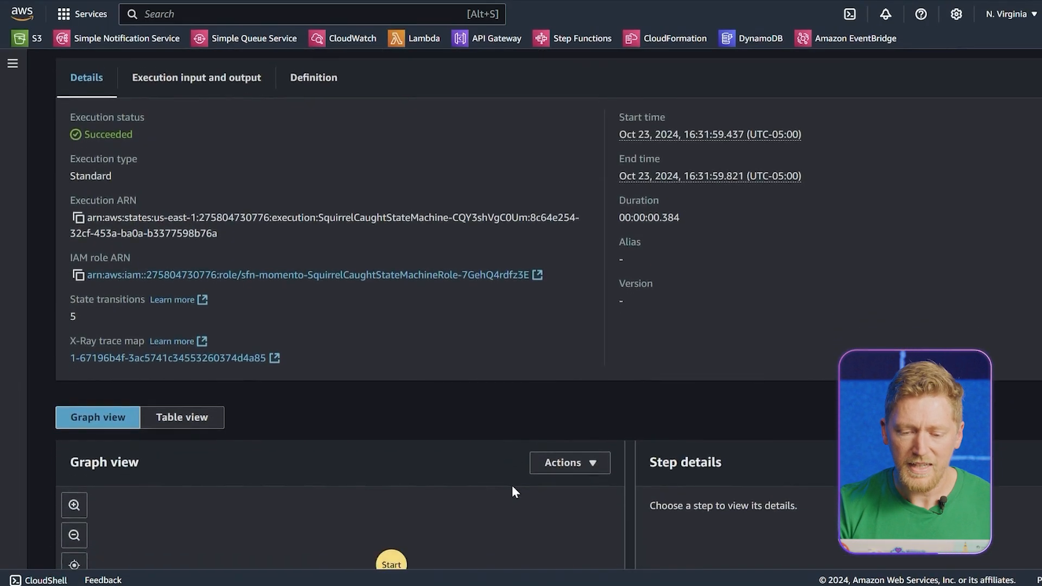
- Review the execution graph's green path through Check Location Cache and Idempotency Check
scroll(down, 3)
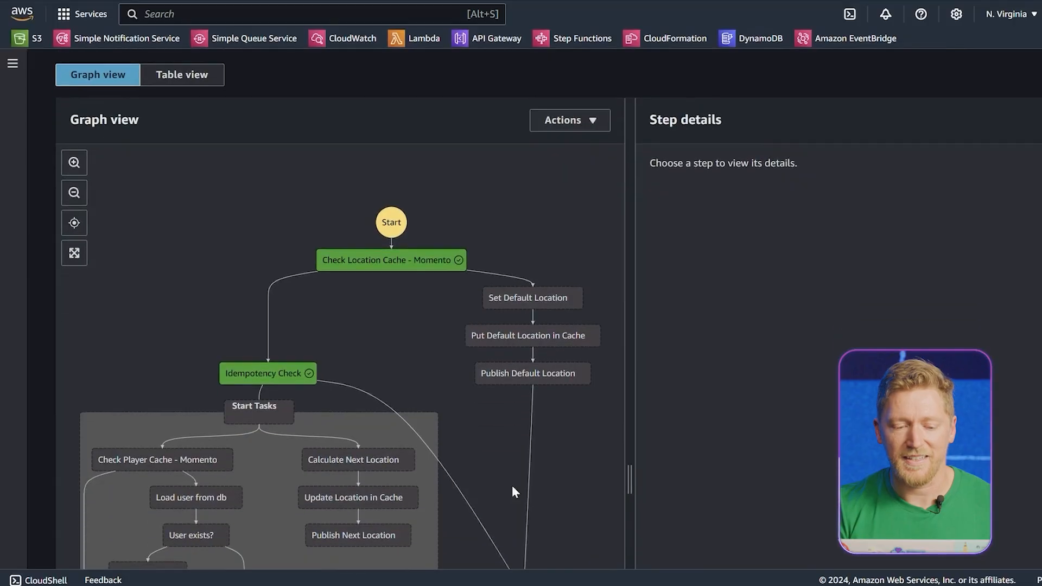
scroll(down, 3)
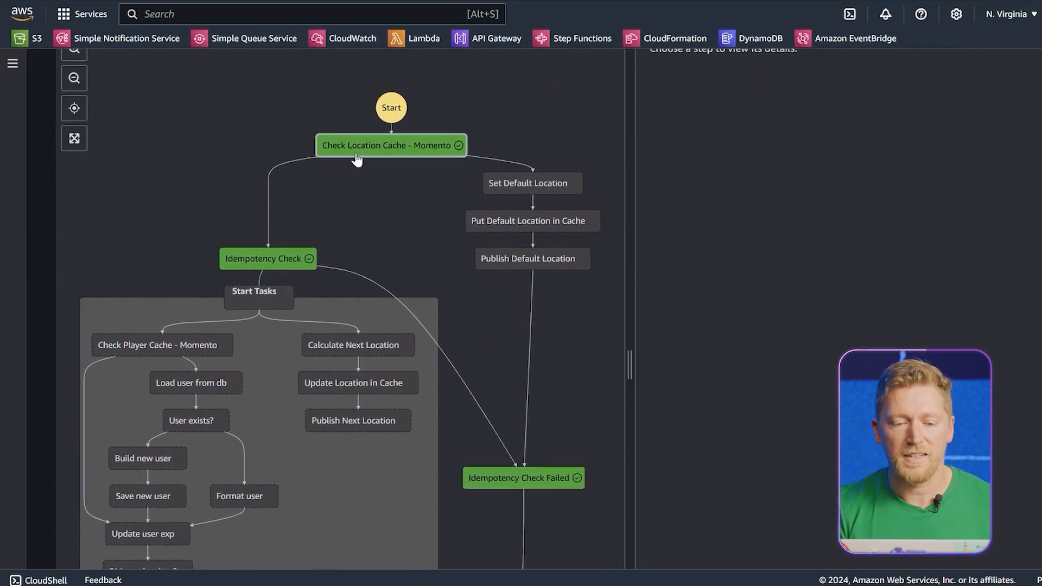
mouse_move(524, 415)
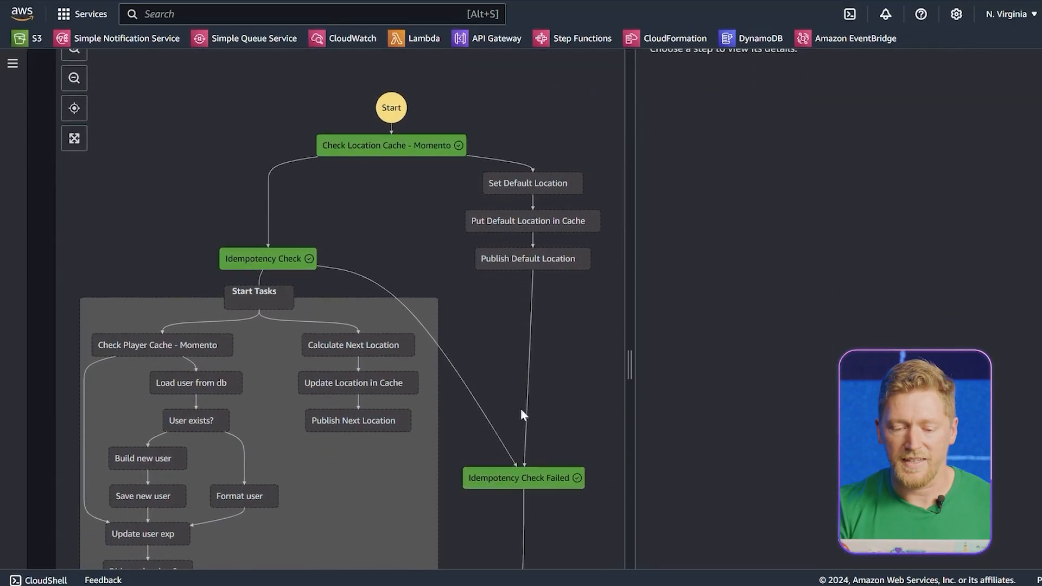
mouse_move(652, 474)
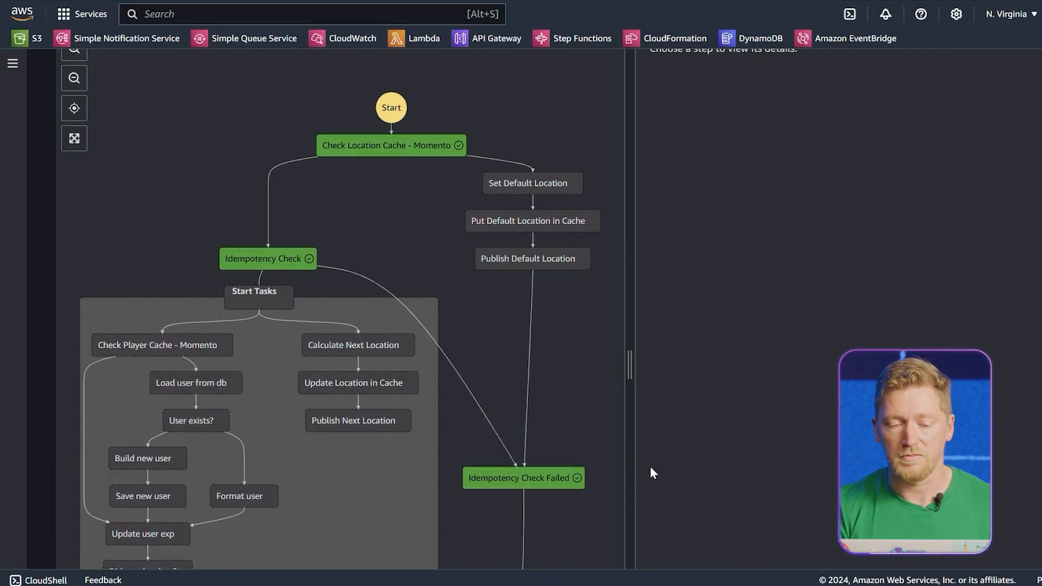
mouse_move(577, 350)
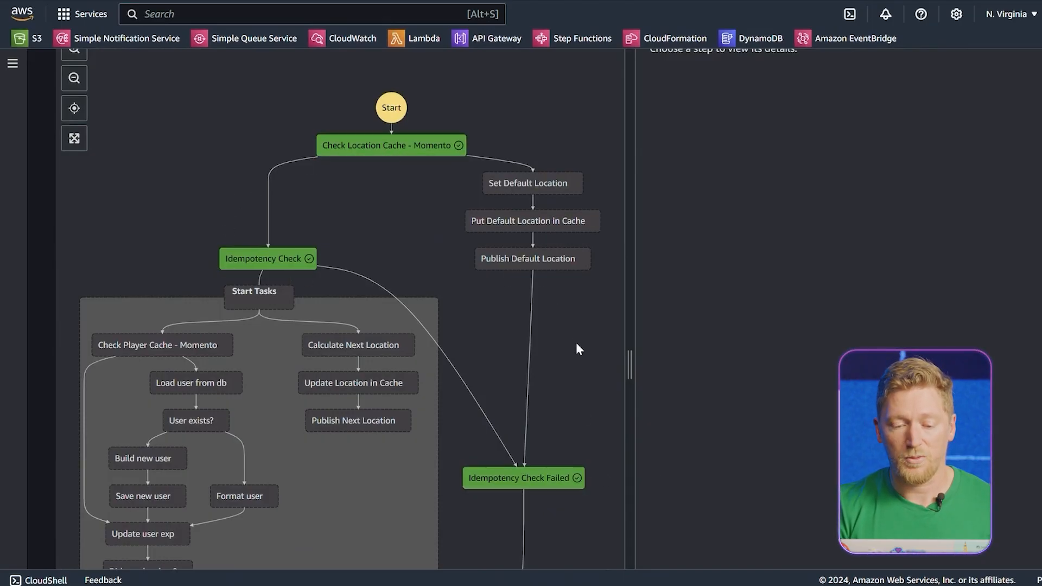
mouse_move(630, 439)
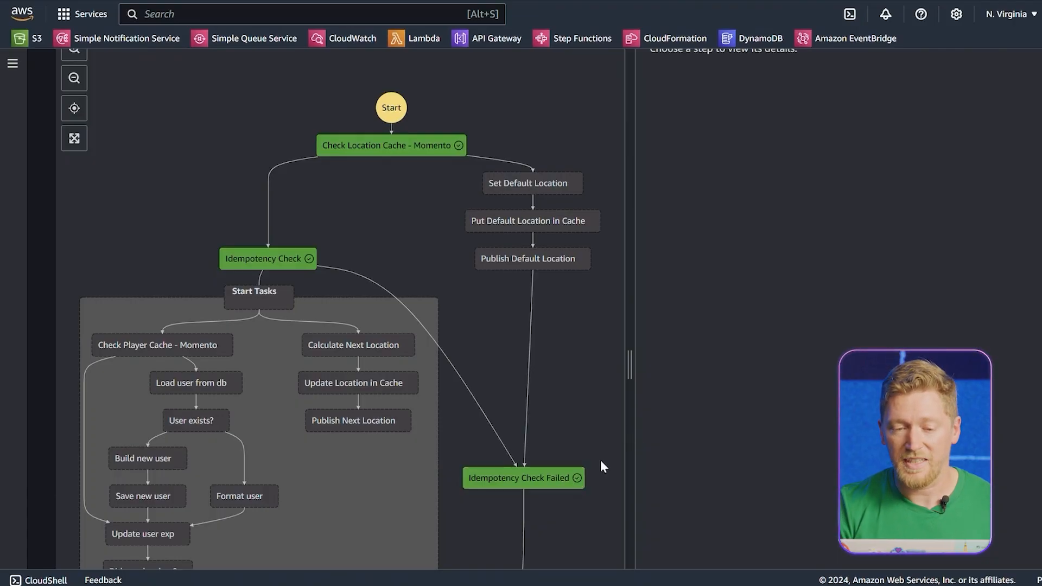
scroll(down, 3)
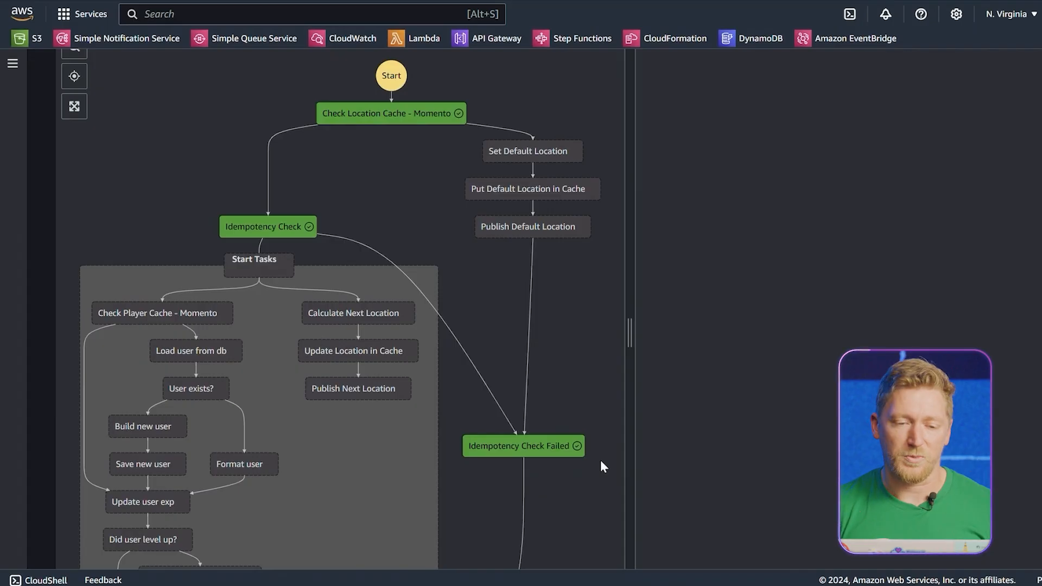
mouse_move(545, 318)
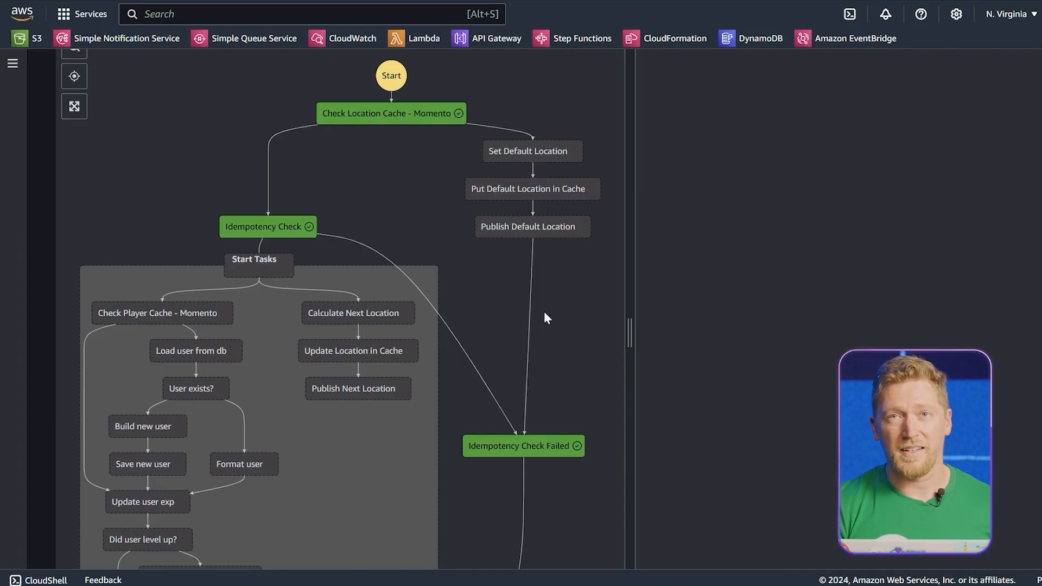
mouse_move(536, 251)
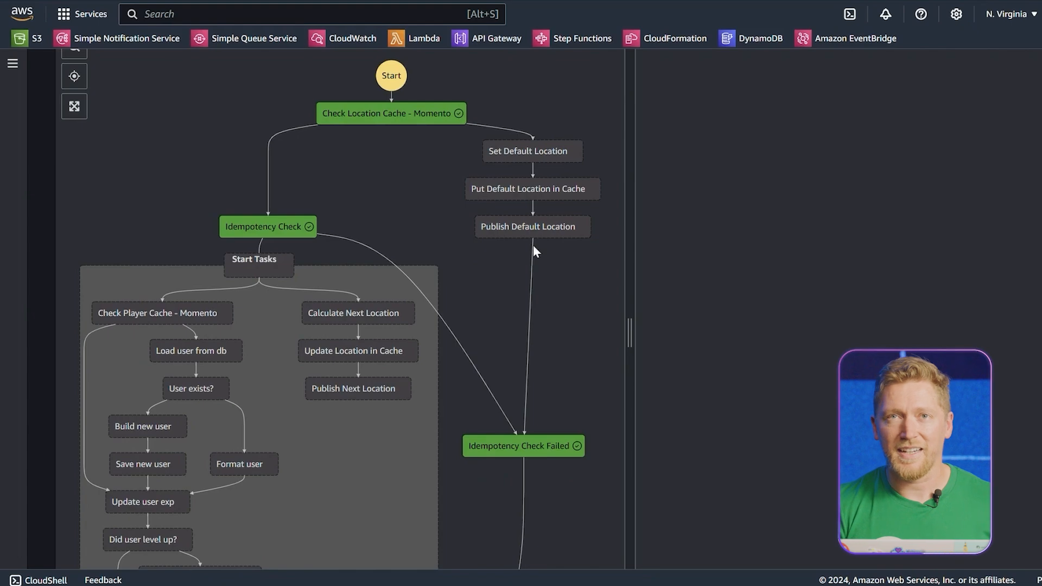
mouse_move(227, 97)
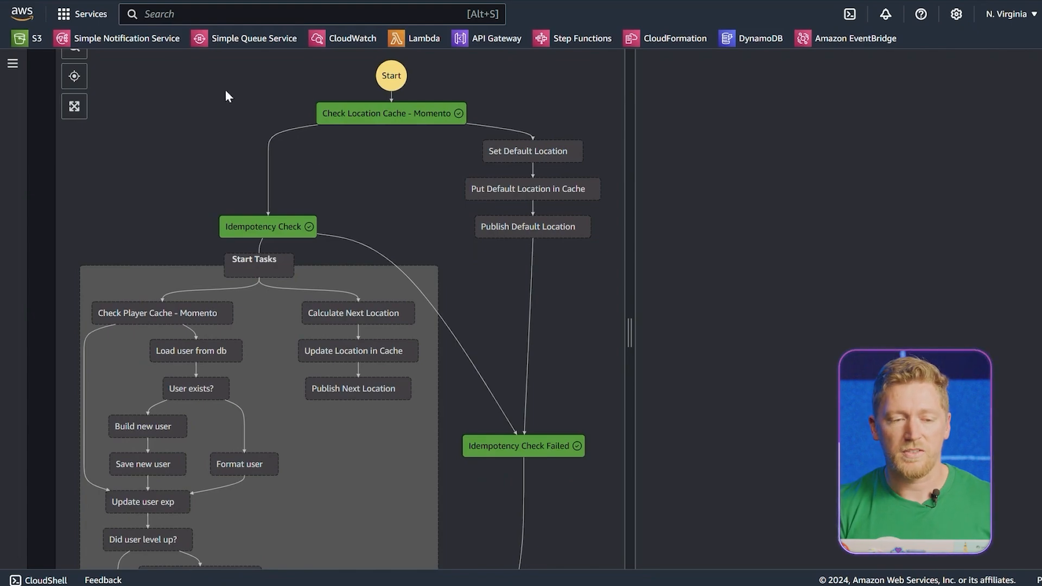
mouse_move(128, 54)
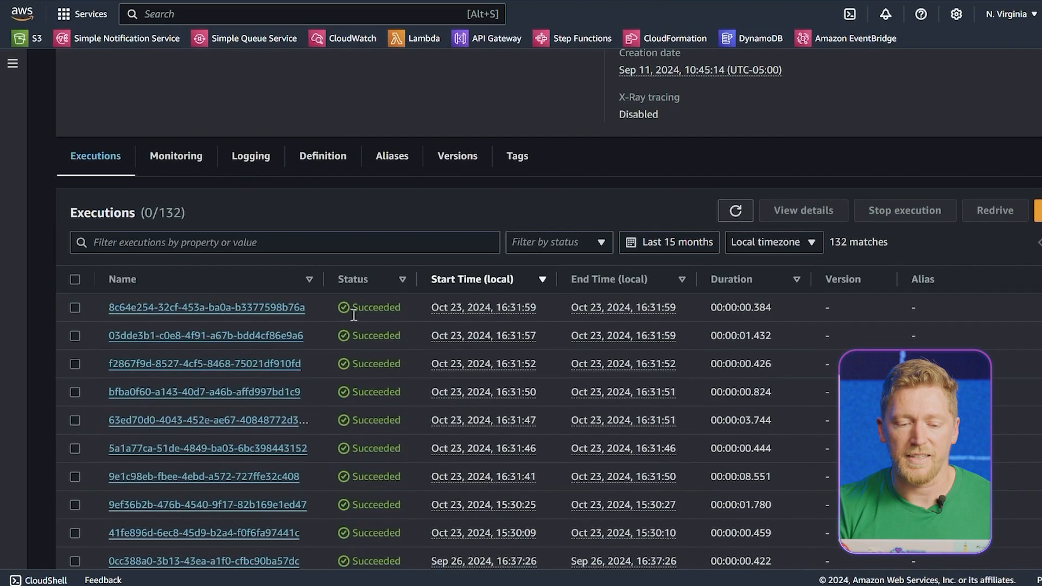
- Open execution 03dde3b1 and view its graph with both Start Tasks branches succeeding
click(205, 335)
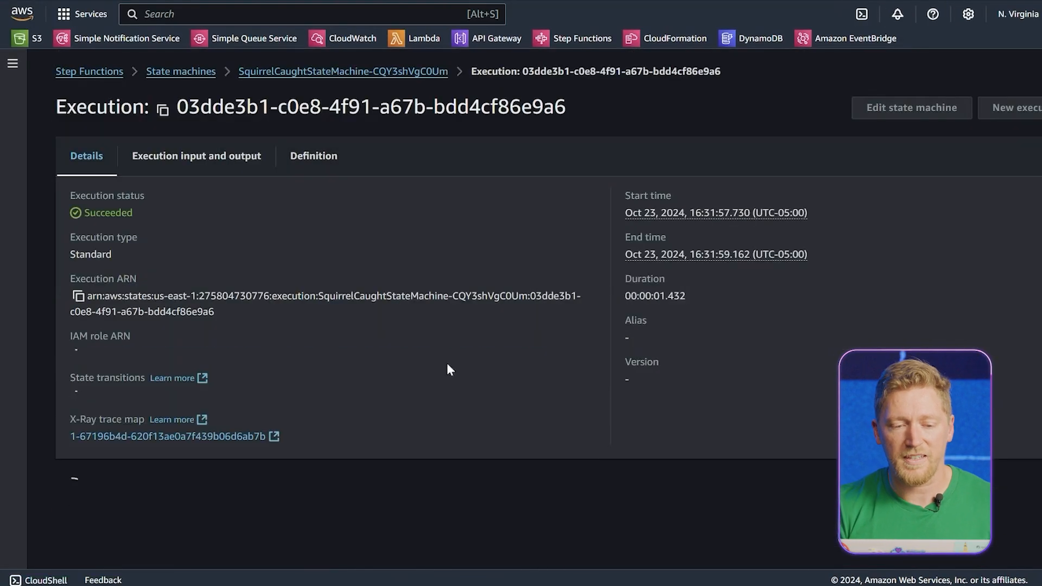
scroll(down, 3)
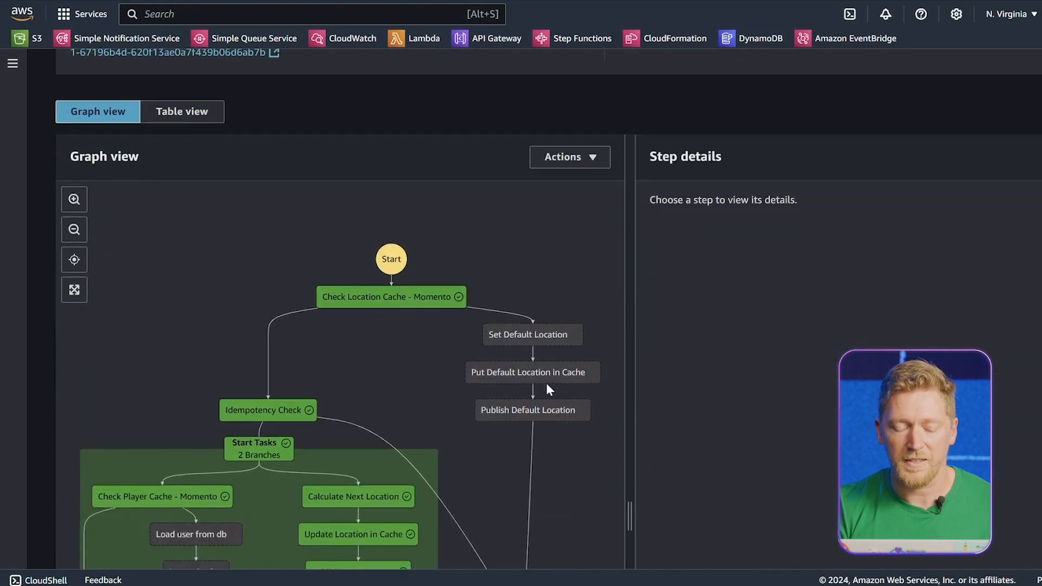
scroll(down, 3)
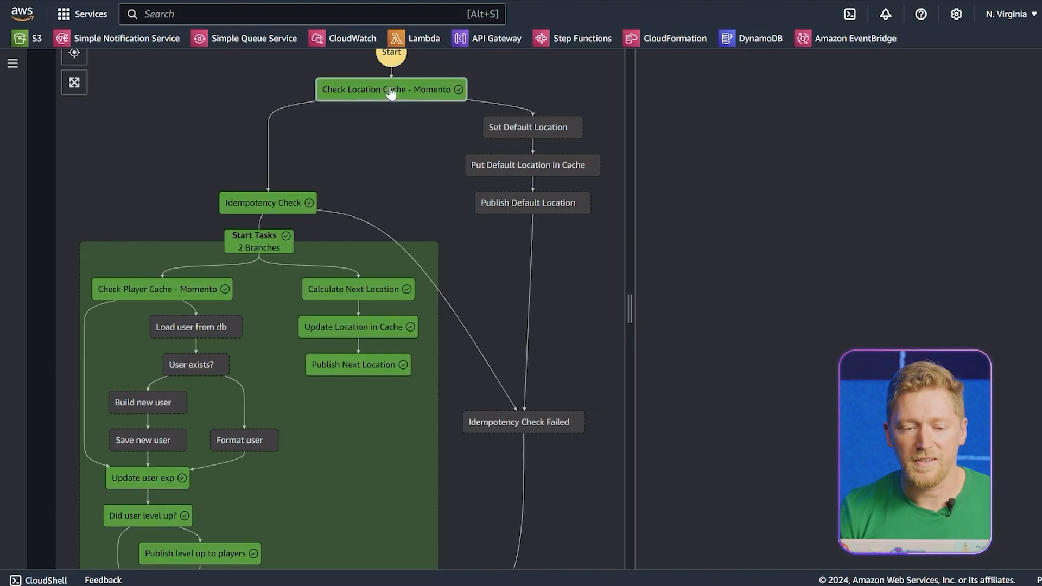
mouse_move(423, 91)
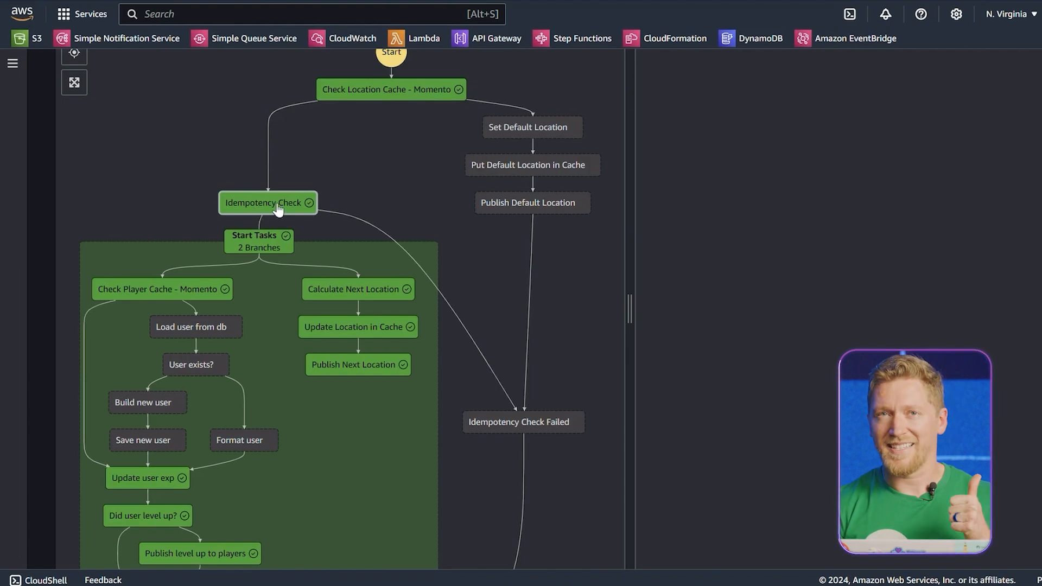
mouse_move(146, 222)
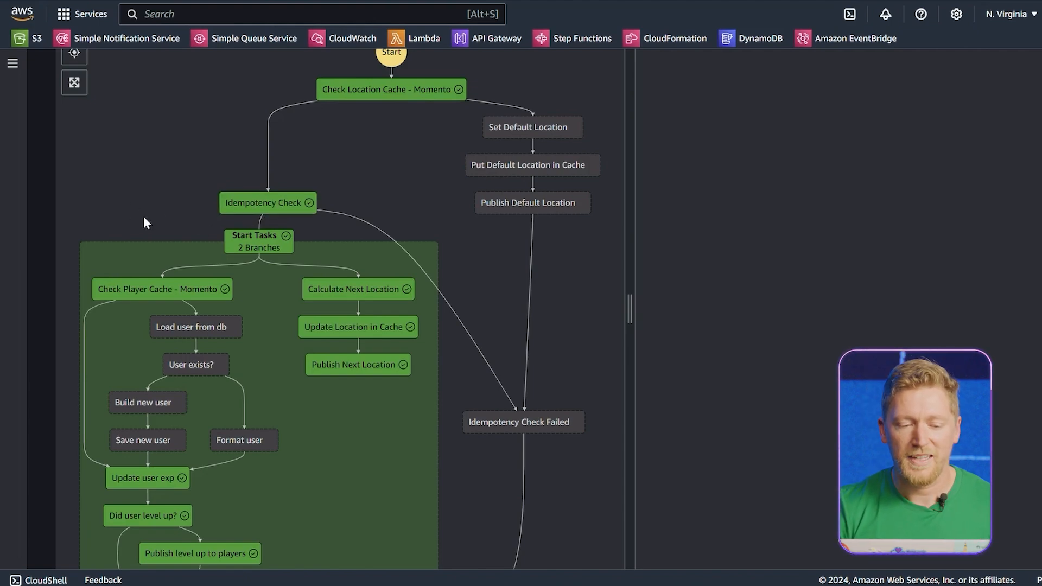
scroll(down, 3)
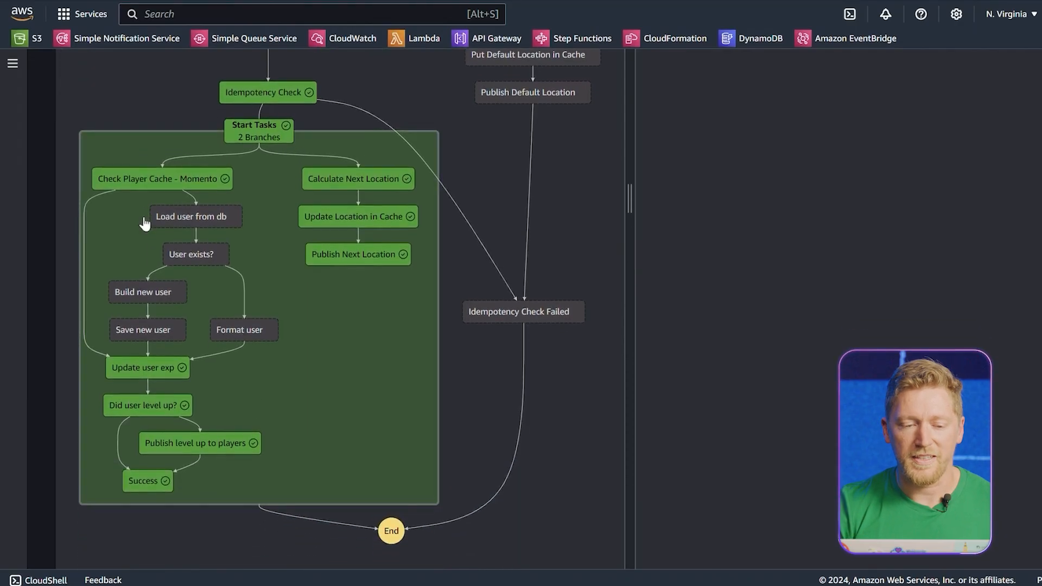
mouse_move(160, 178)
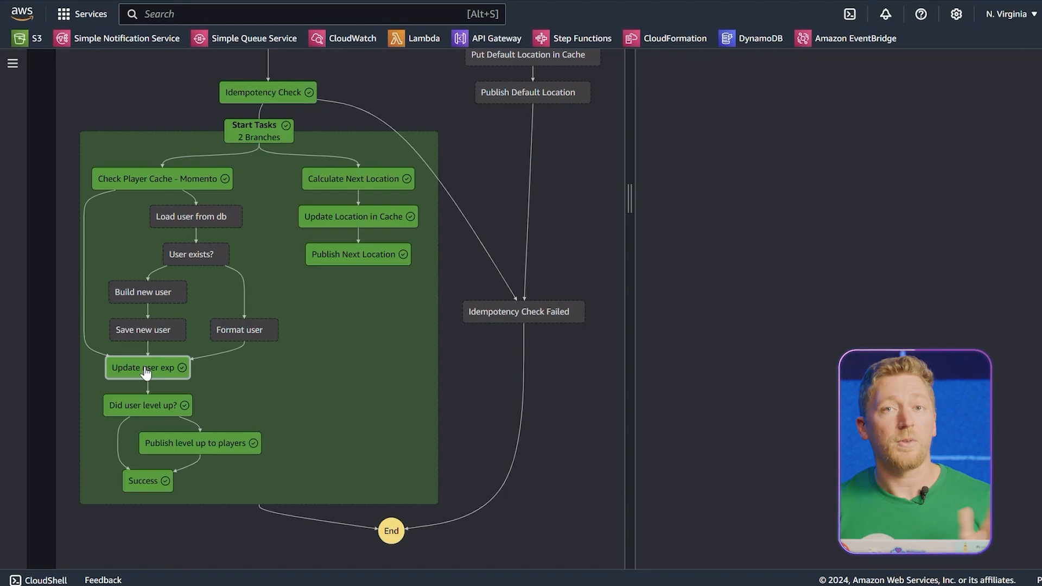
mouse_move(146, 405)
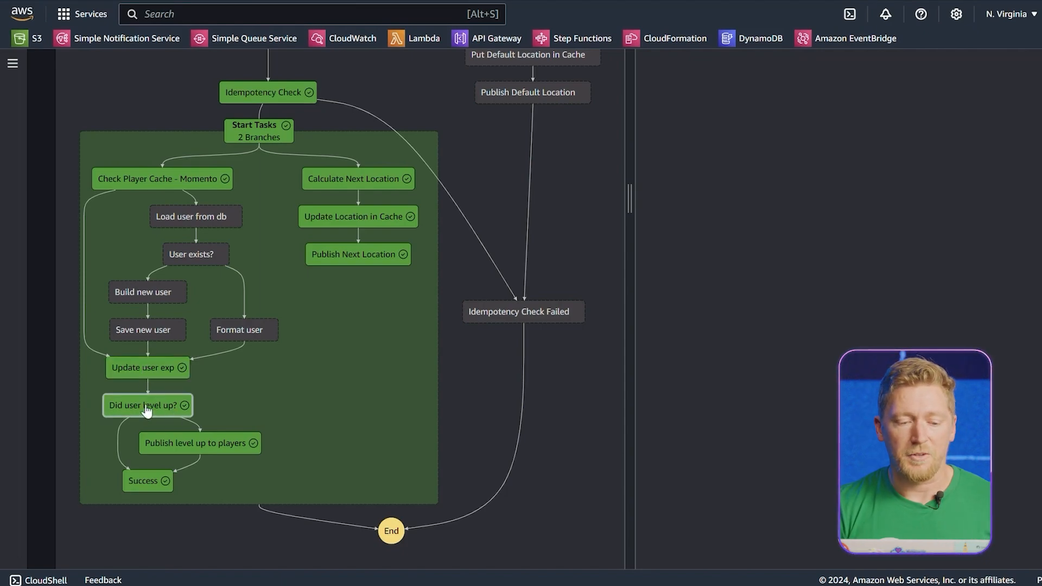
mouse_move(199, 443)
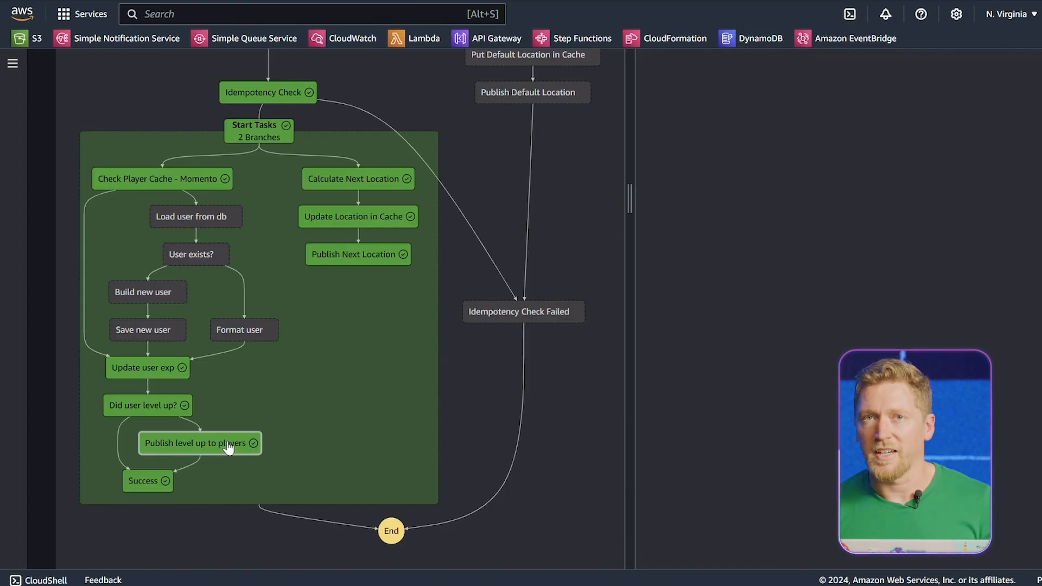
mouse_move(556, 416)
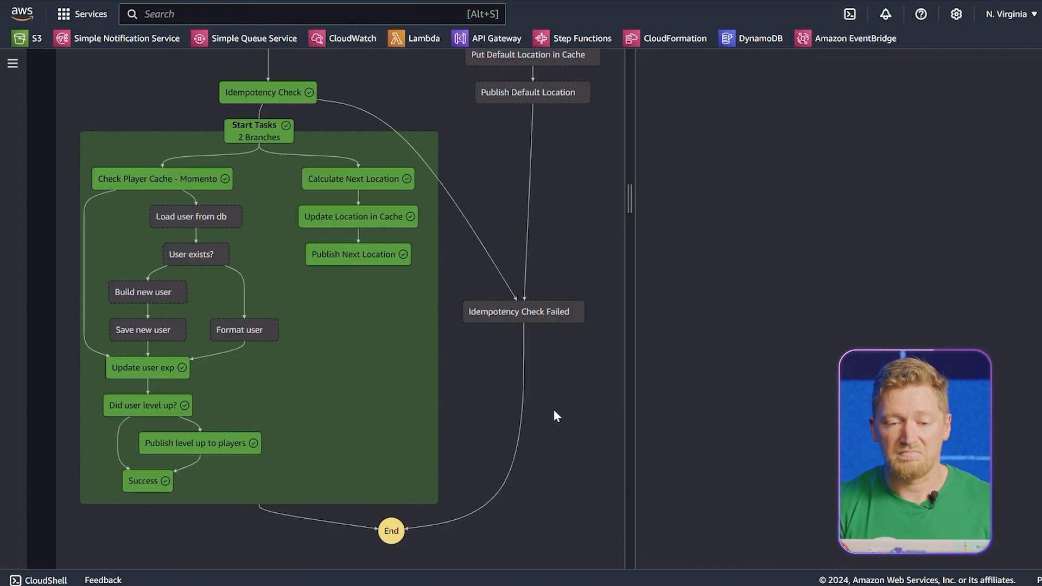